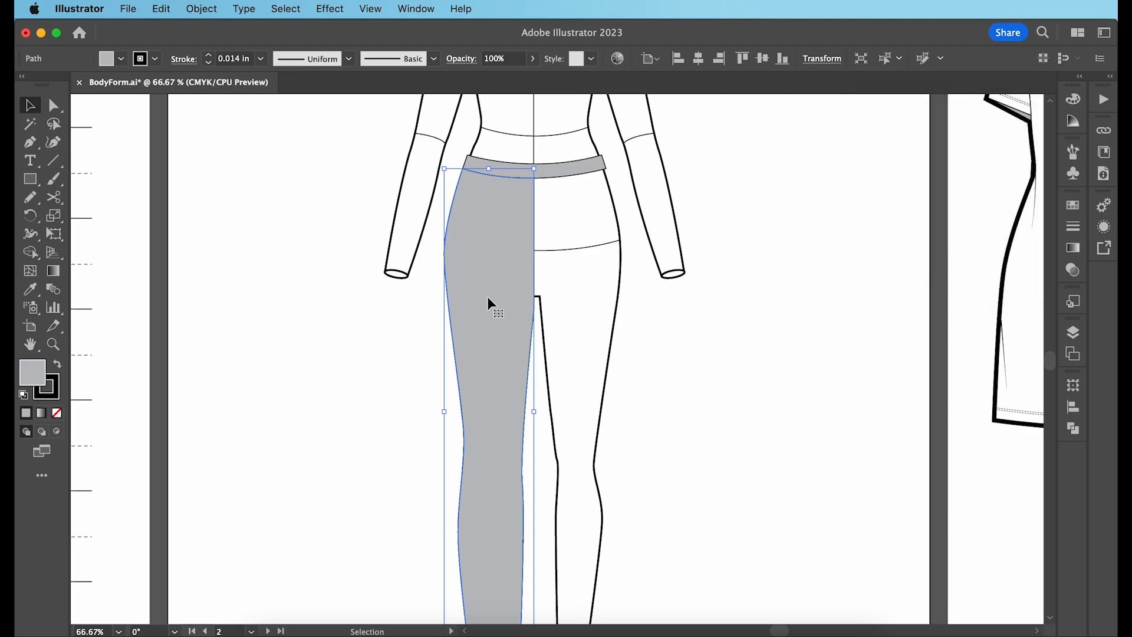
Step: Reflect the pasted trouser half across the vertical axis to form the opposite leg
right_click(489, 303)
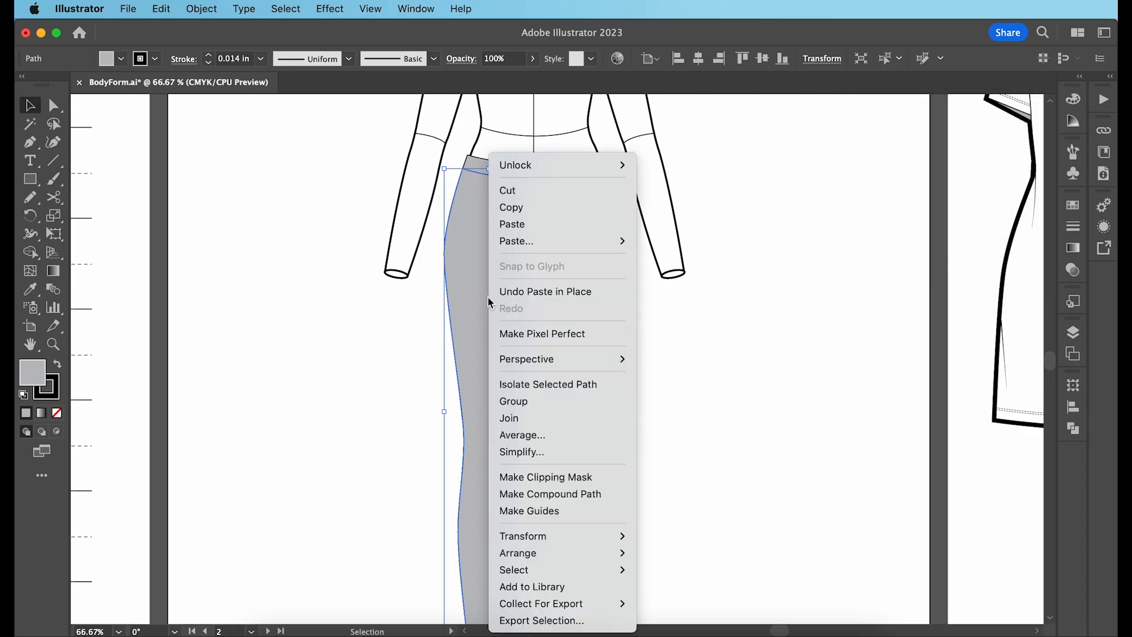
mouse_move(523, 536)
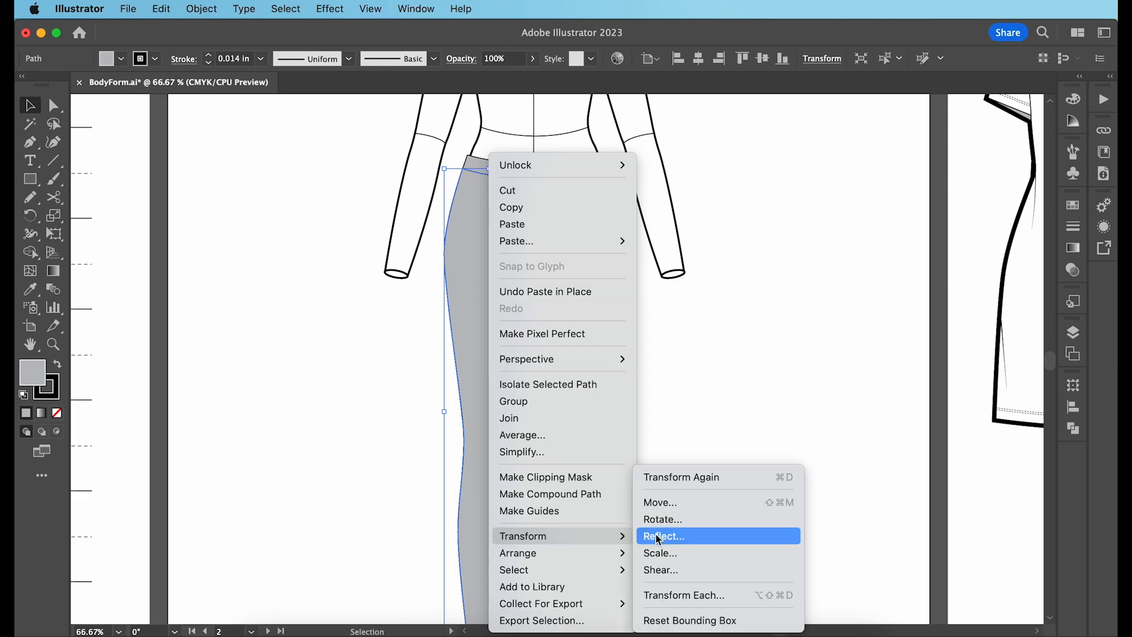
click(662, 535)
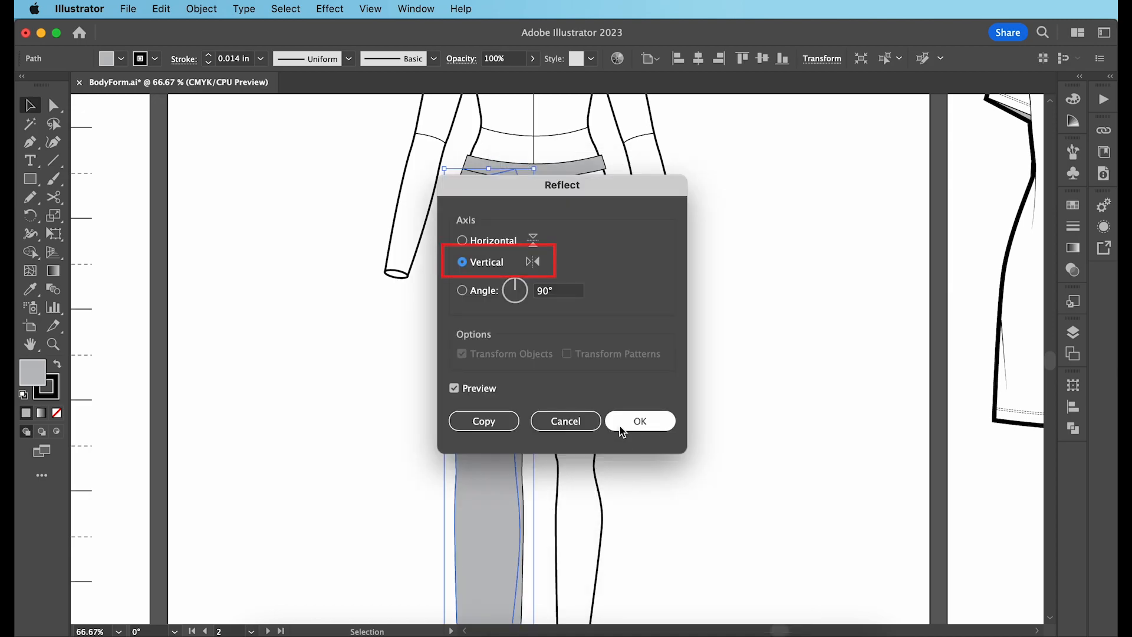
click(639, 421)
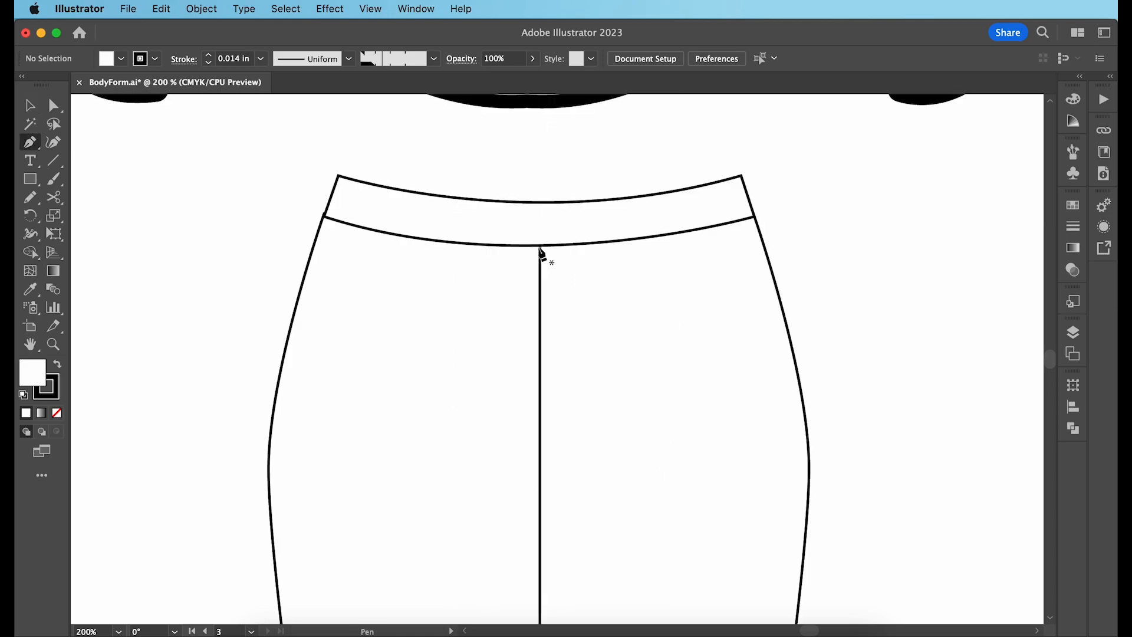
Step: Extend the centre front seam from the waistband seam up to the waist top edge
click(540, 240)
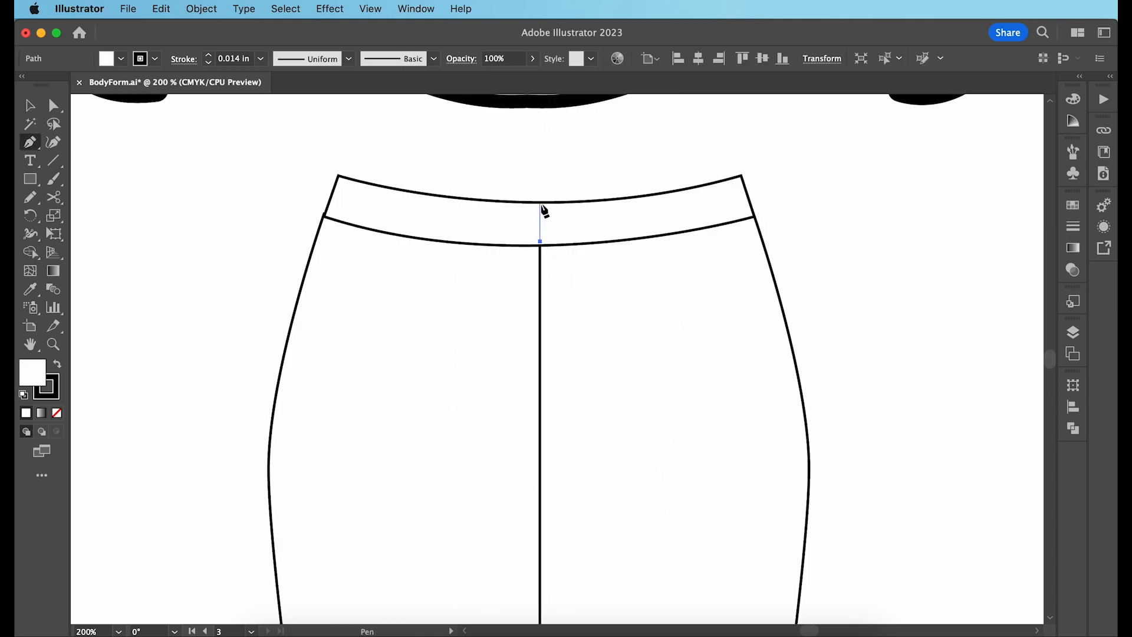
drag(740, 177, 867, 195)
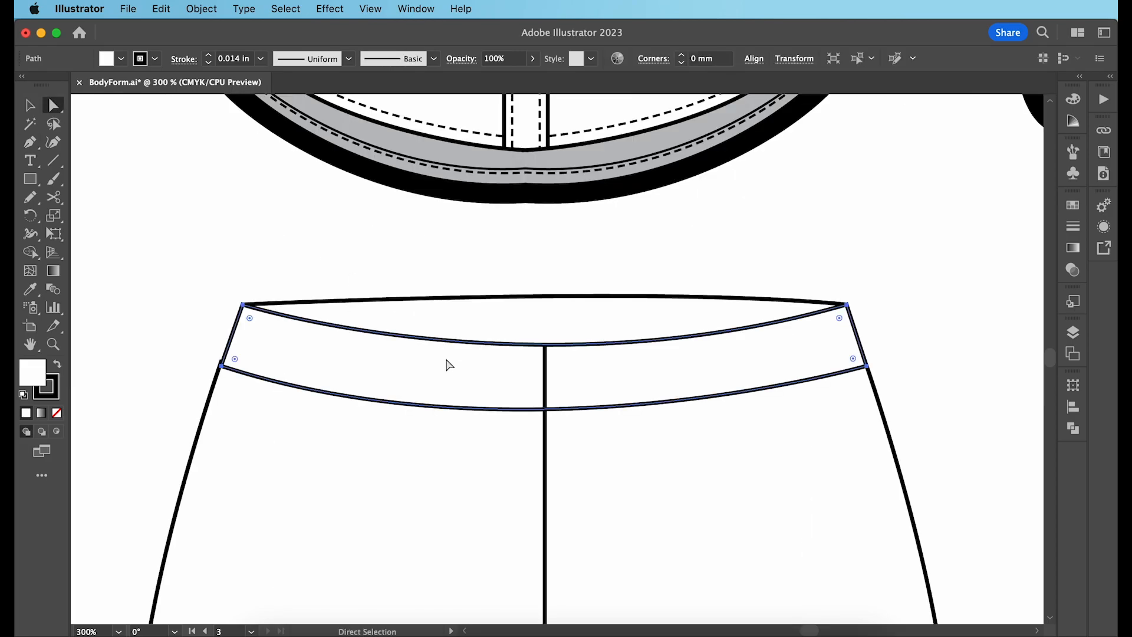
Step: Isolate the waistband path and add dashed topstitching along its inside edges
right_click(448, 364)
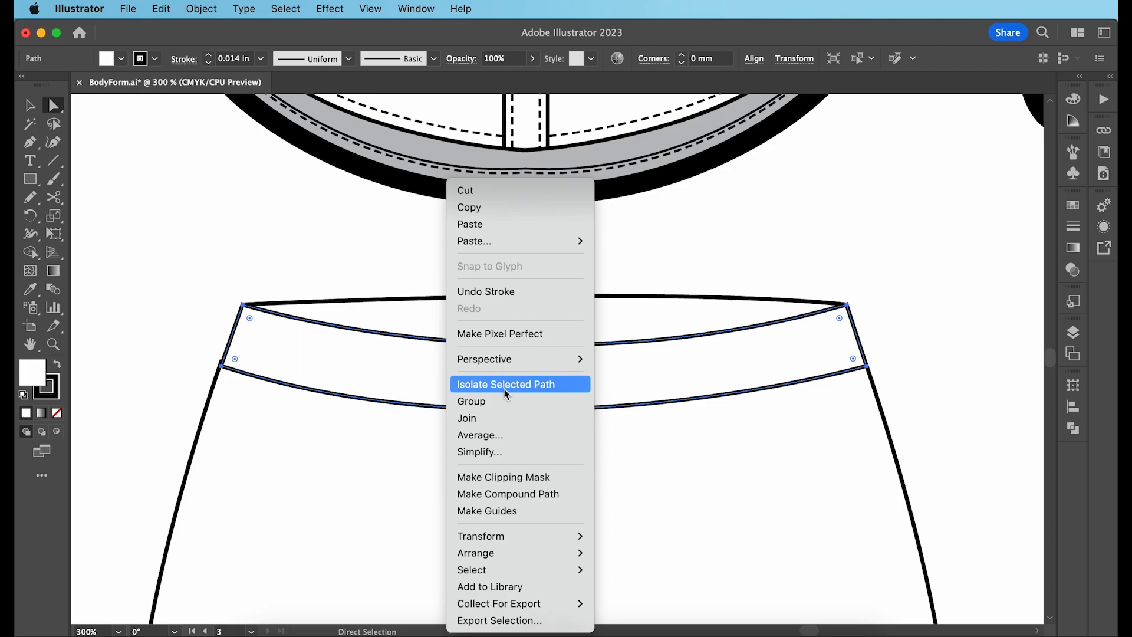
click(506, 384)
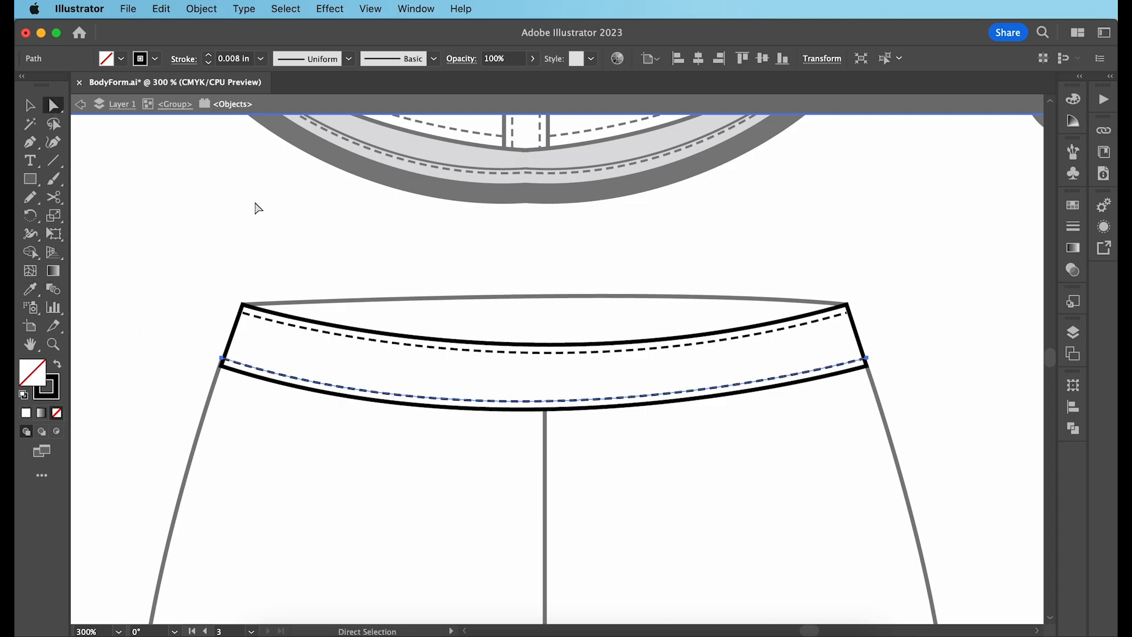
click(259, 208)
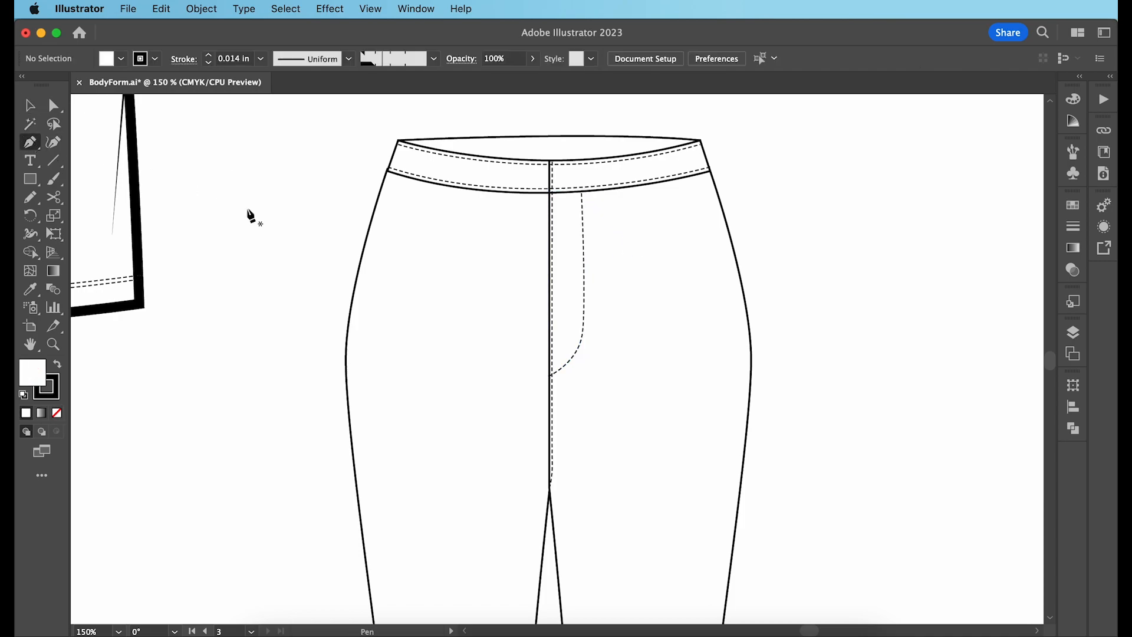
Step: Mirror the curved front pocket to the other side and draw the curved back waistband edge
click(640, 187)
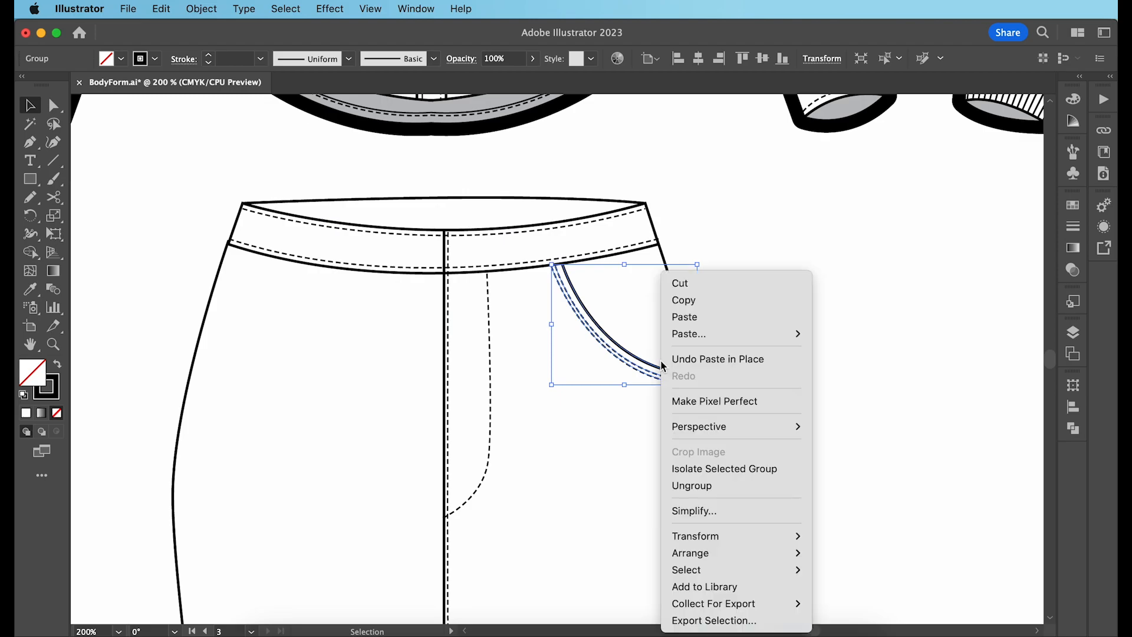
click(869, 338)
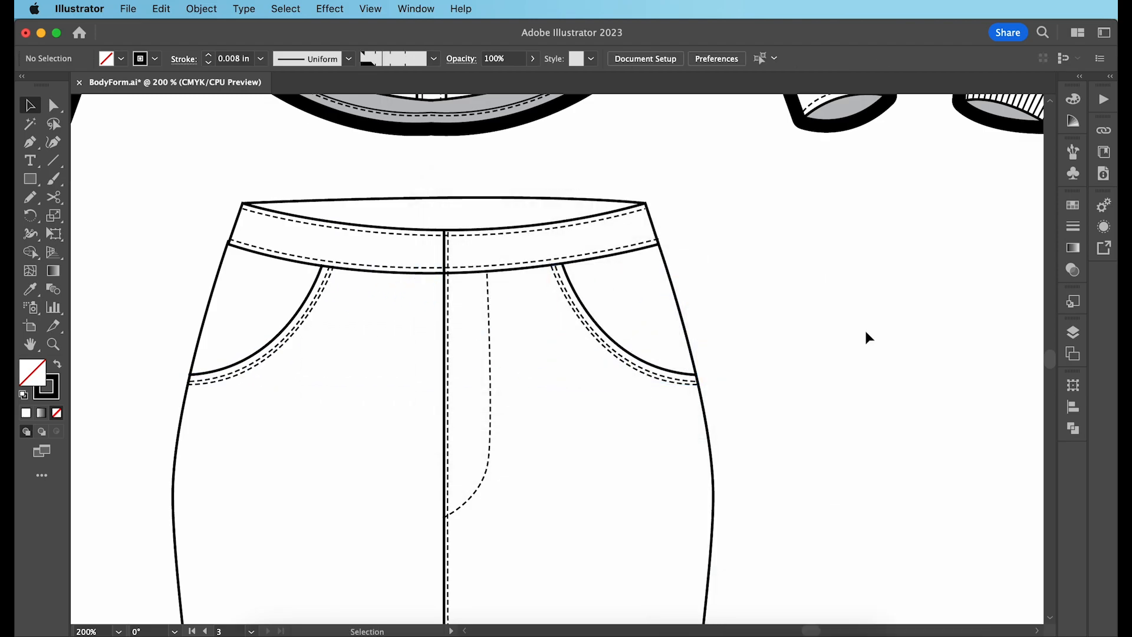
click(630, 217)
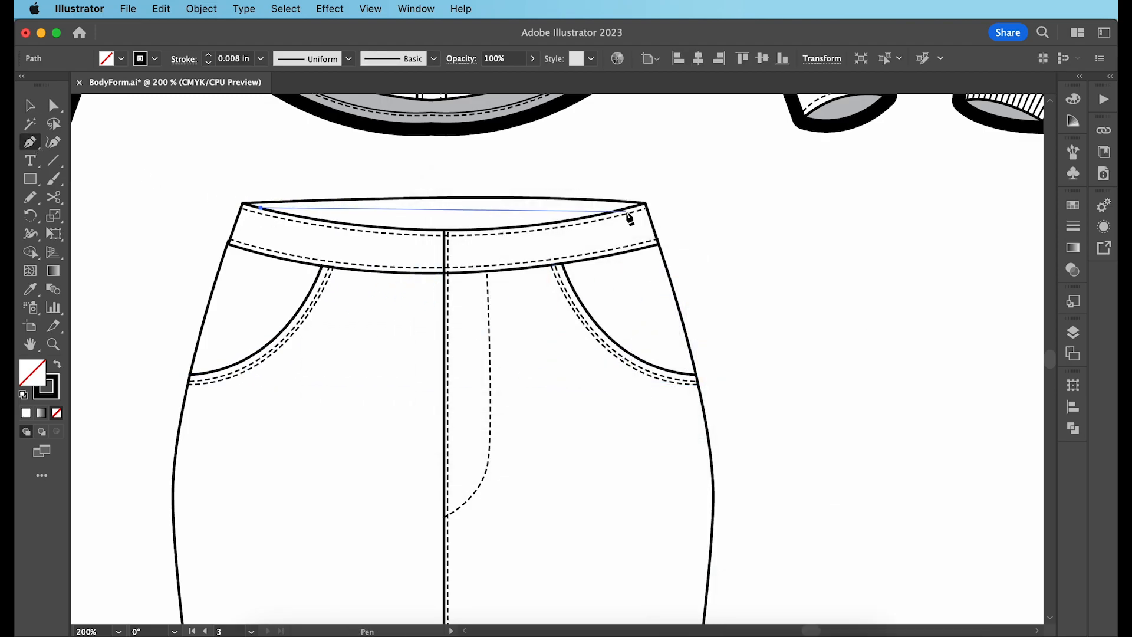
drag(632, 219, 809, 288)
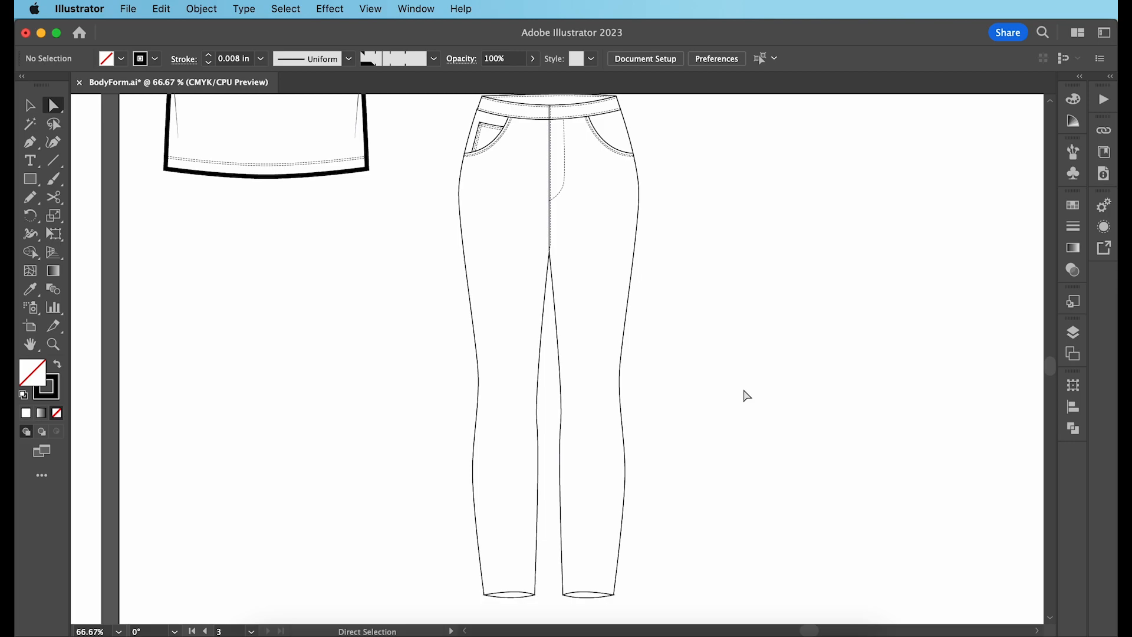
mouse_move(692, 562)
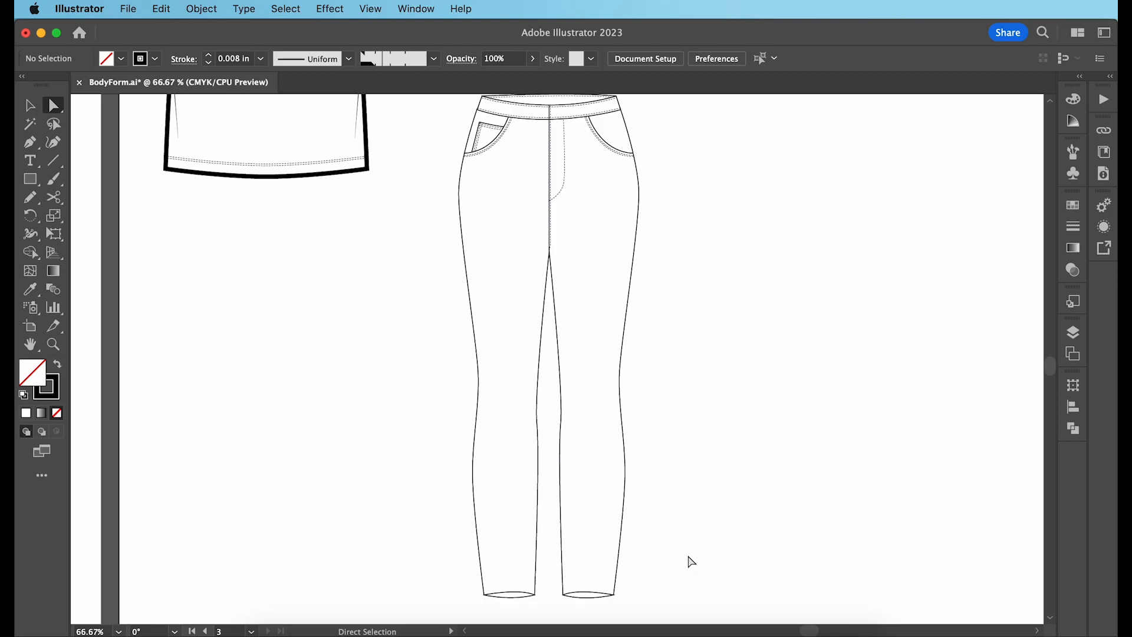
Step: Zoom out and select the right leg's outer side seam for anchor-point editing
drag(621, 175, 690, 561)
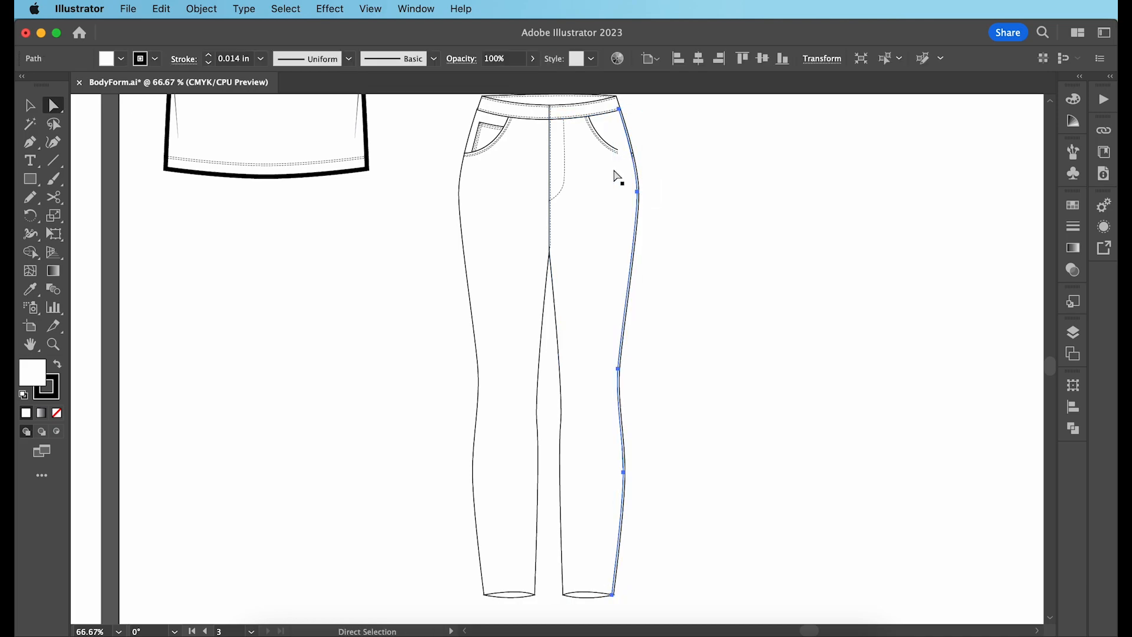
click(31, 289)
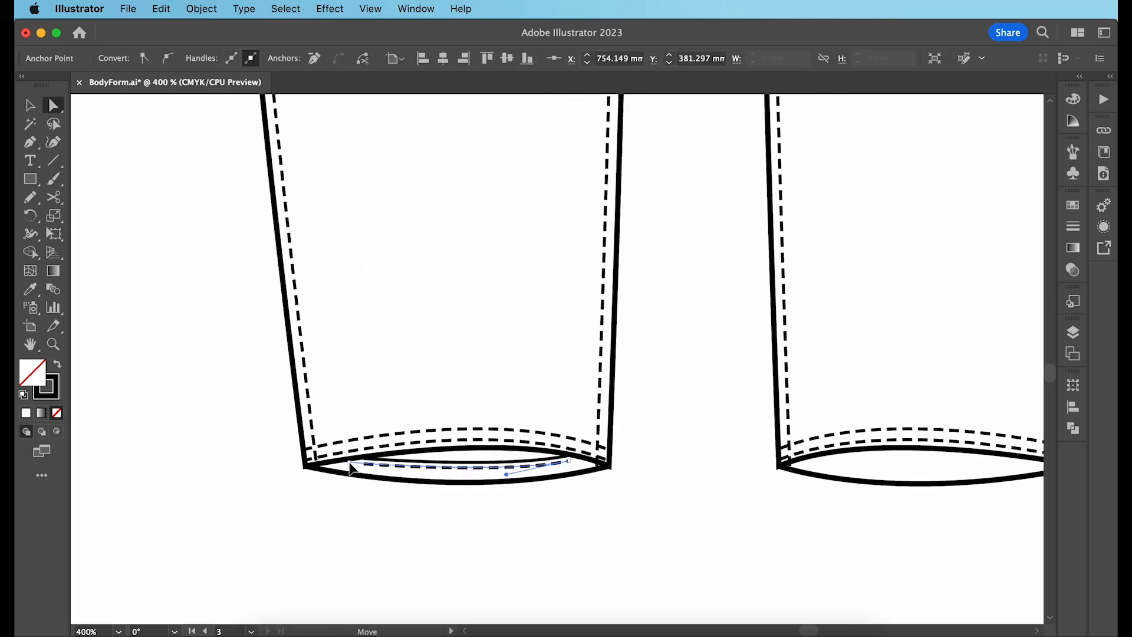
Step: Select the whole hem stitching group after fitting it to the left leg's bottom edge
click(31, 105)
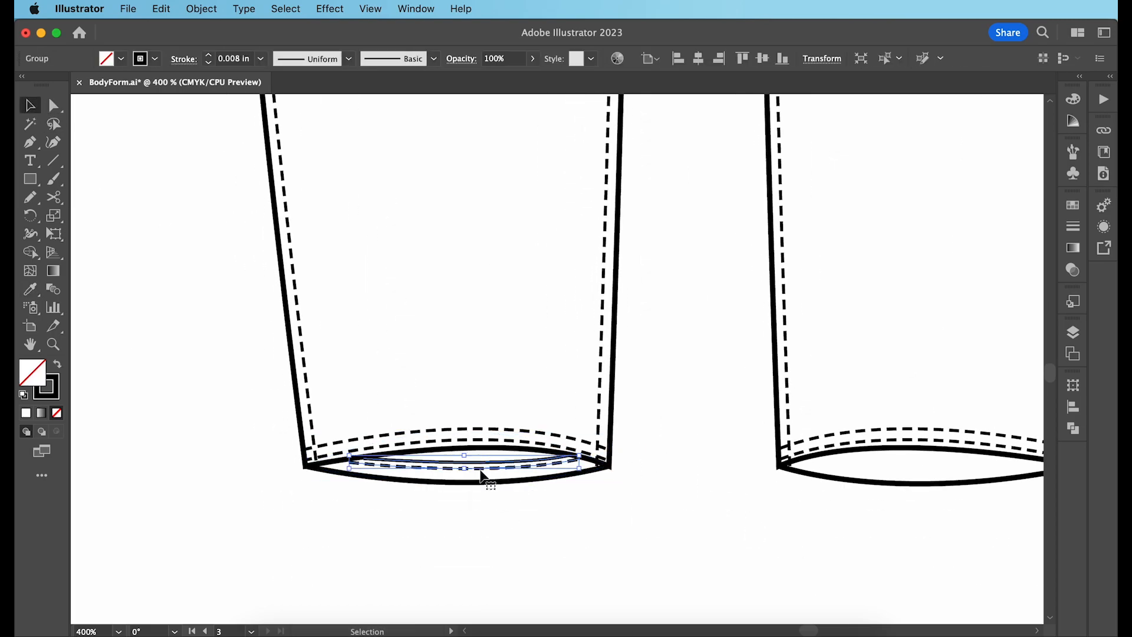
click(885, 532)
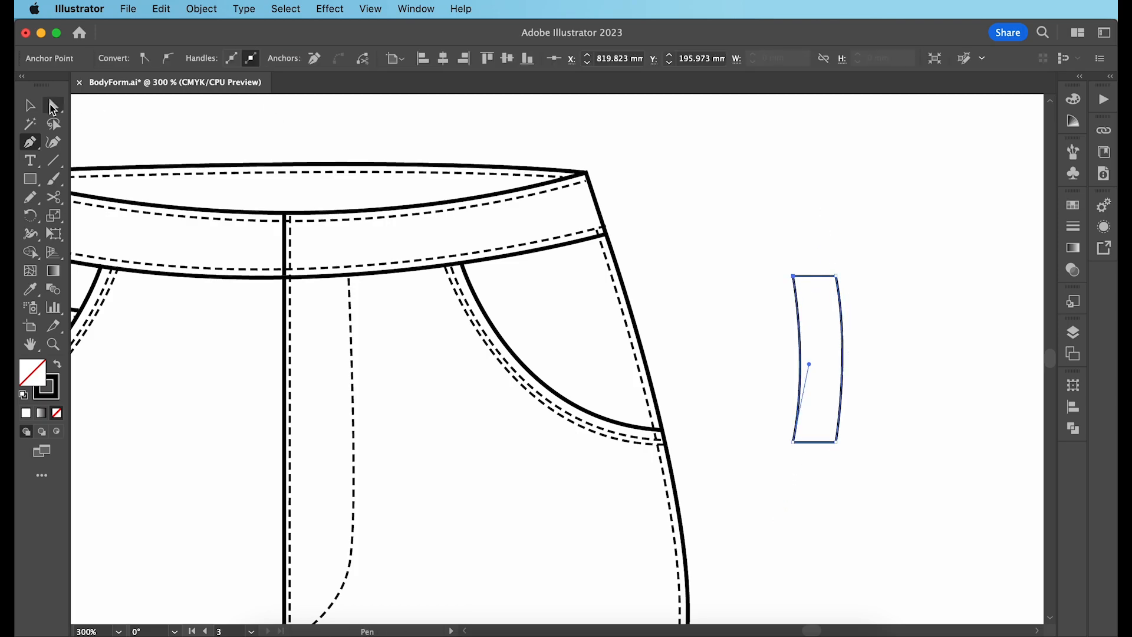
Step: Shape the stitched belt loop, move copies onto the waistband and send them behind it
click(31, 105)
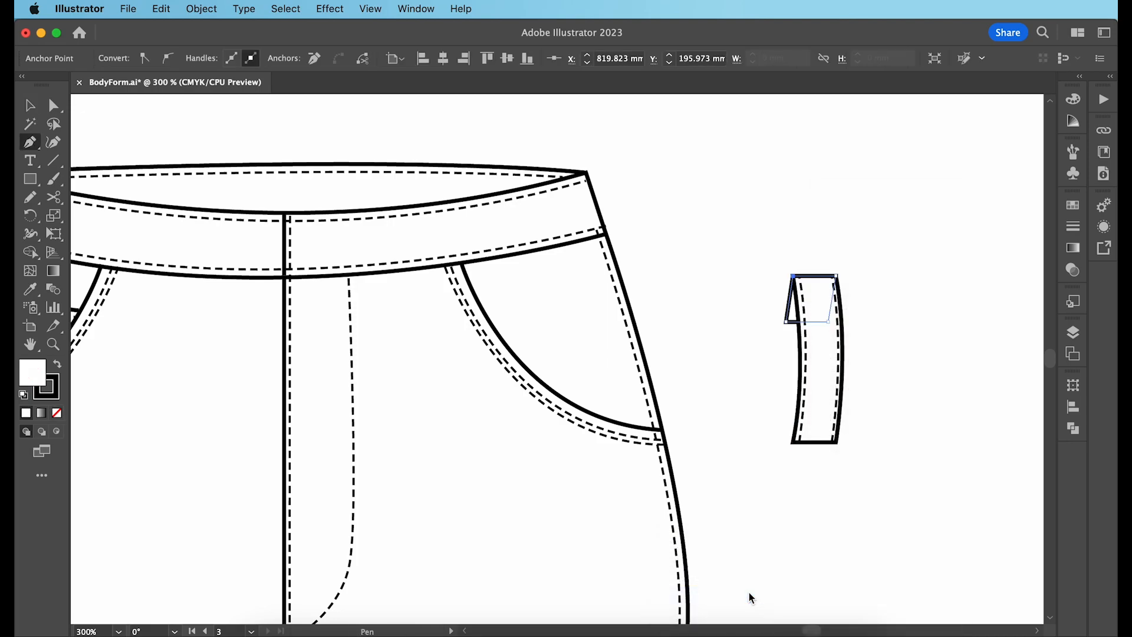
click(30, 105)
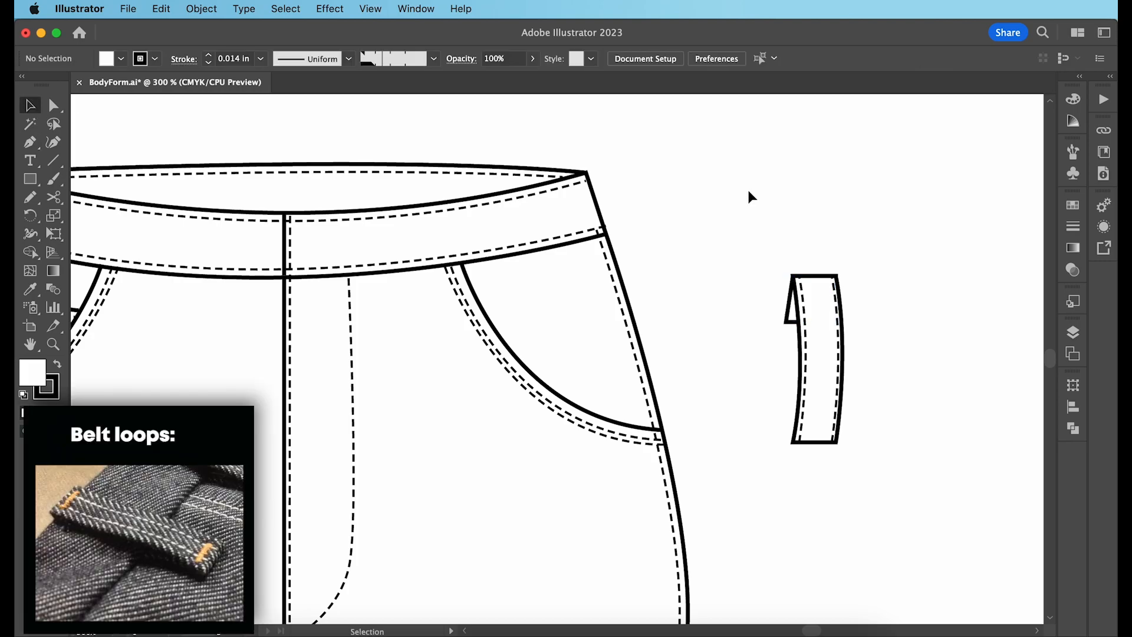
click(932, 197)
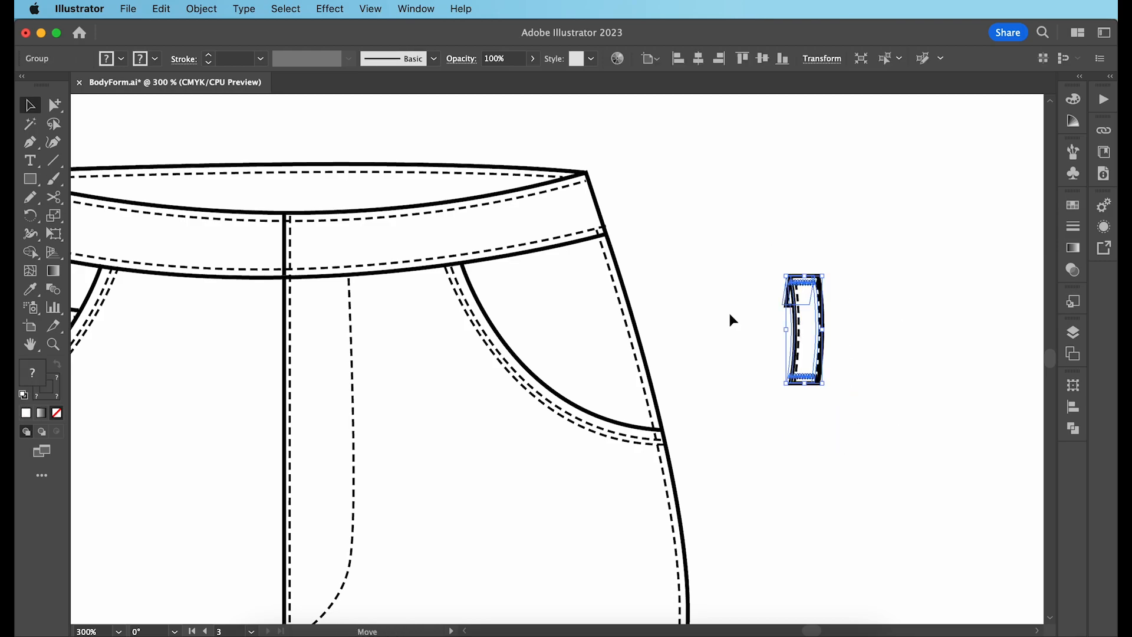
drag(803, 330, 384, 238)
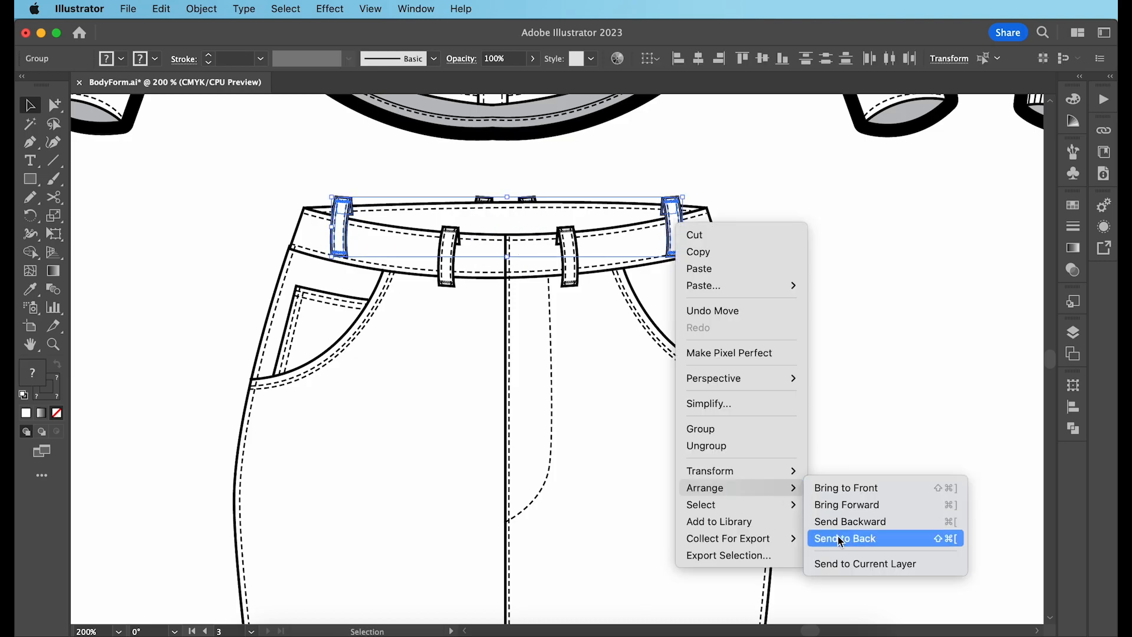
click(845, 538)
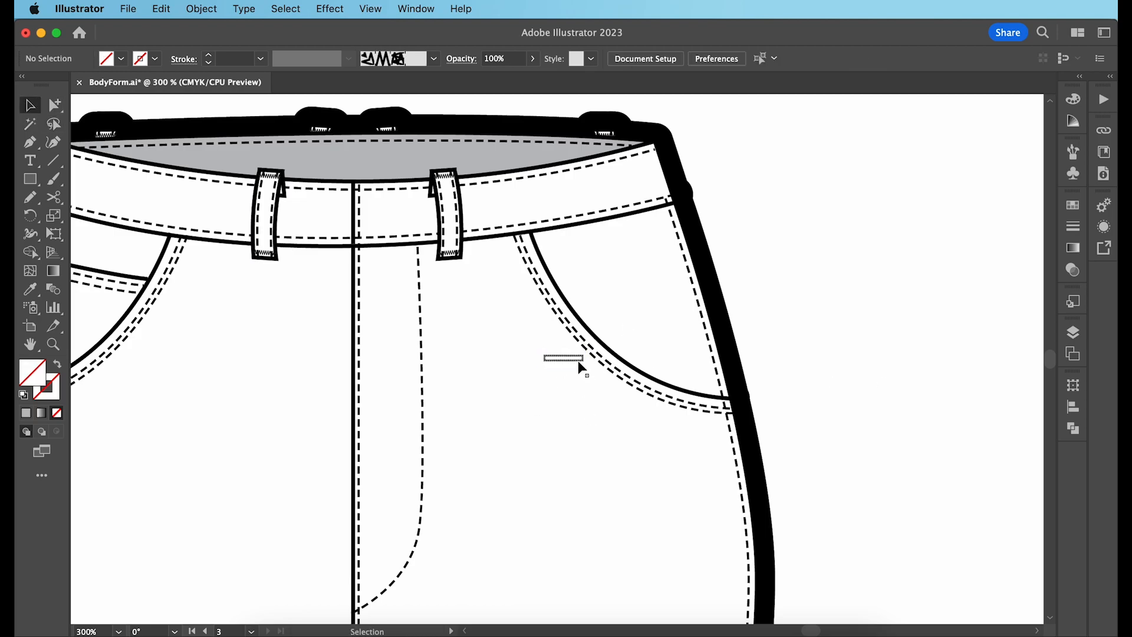
Step: Draw a small circle beside the waistband with white fill and black outline
drag(564, 359, 384, 212)
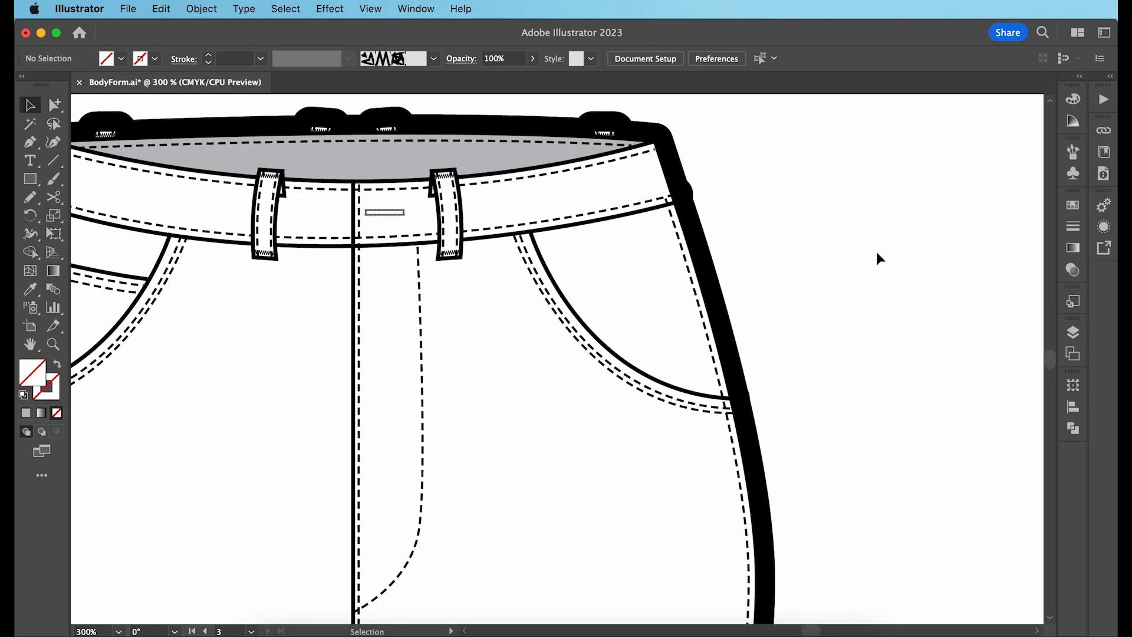
mouse_move(185, 192)
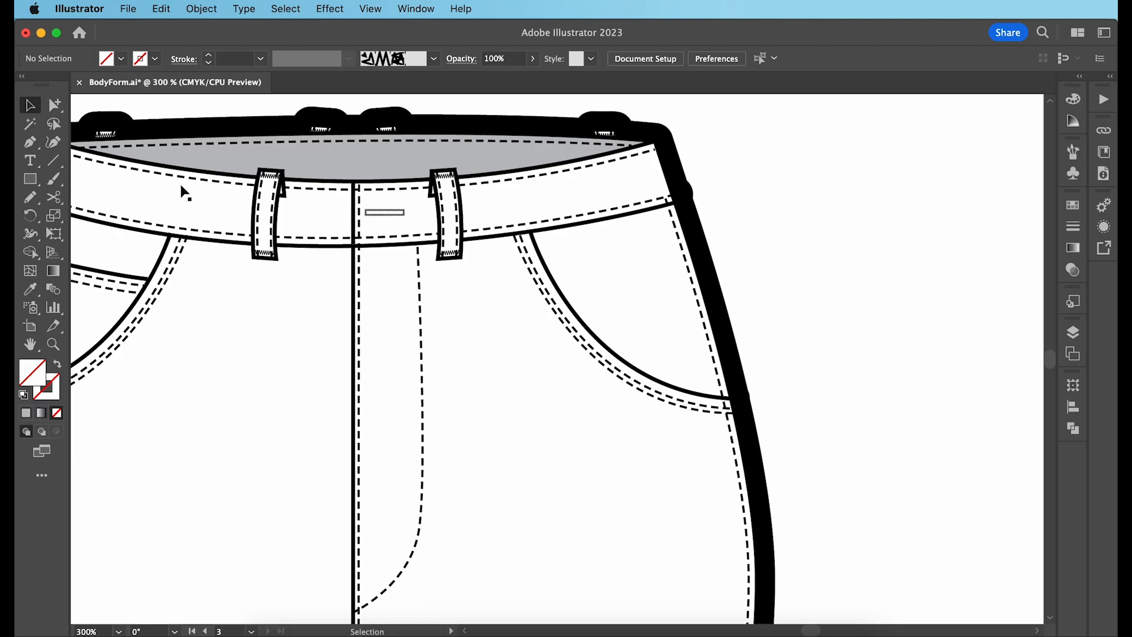
click(30, 178)
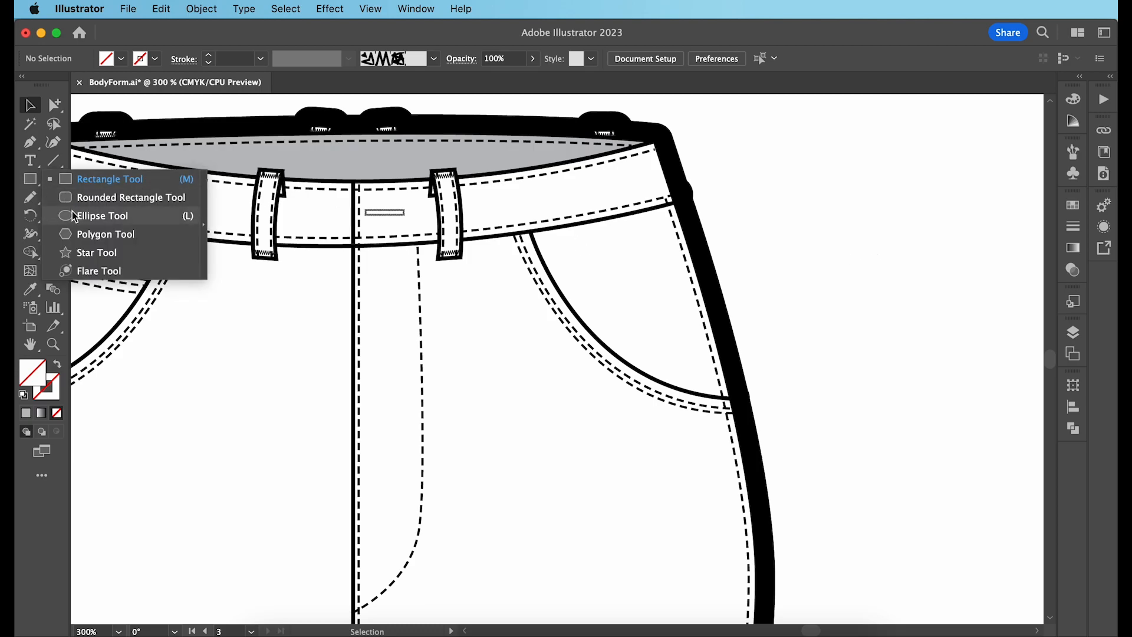
click(102, 215)
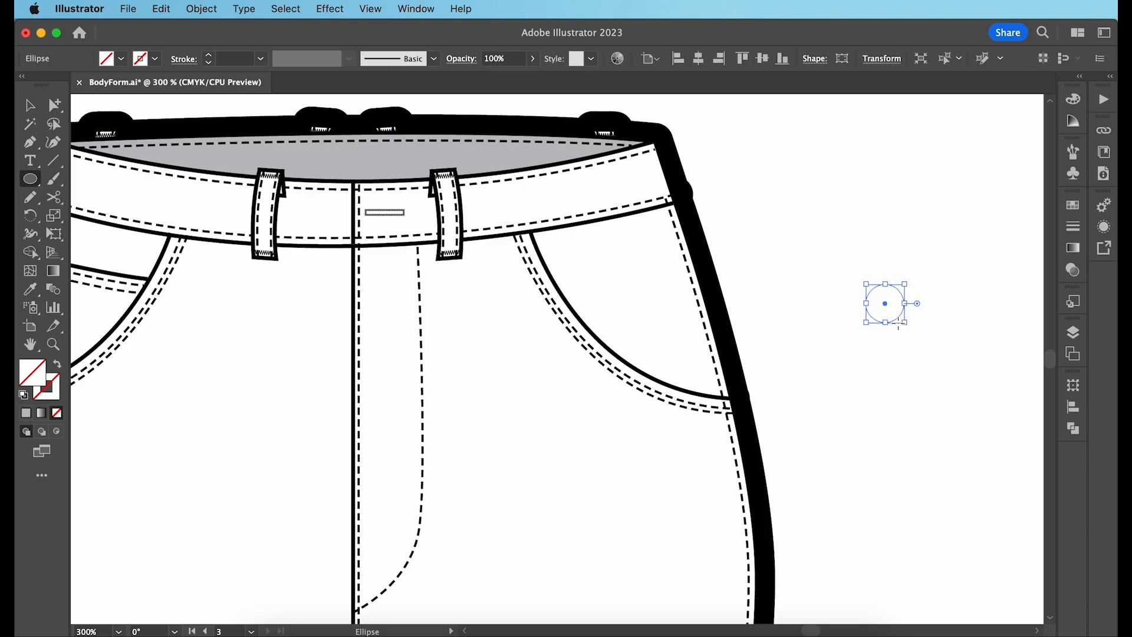
click(30, 105)
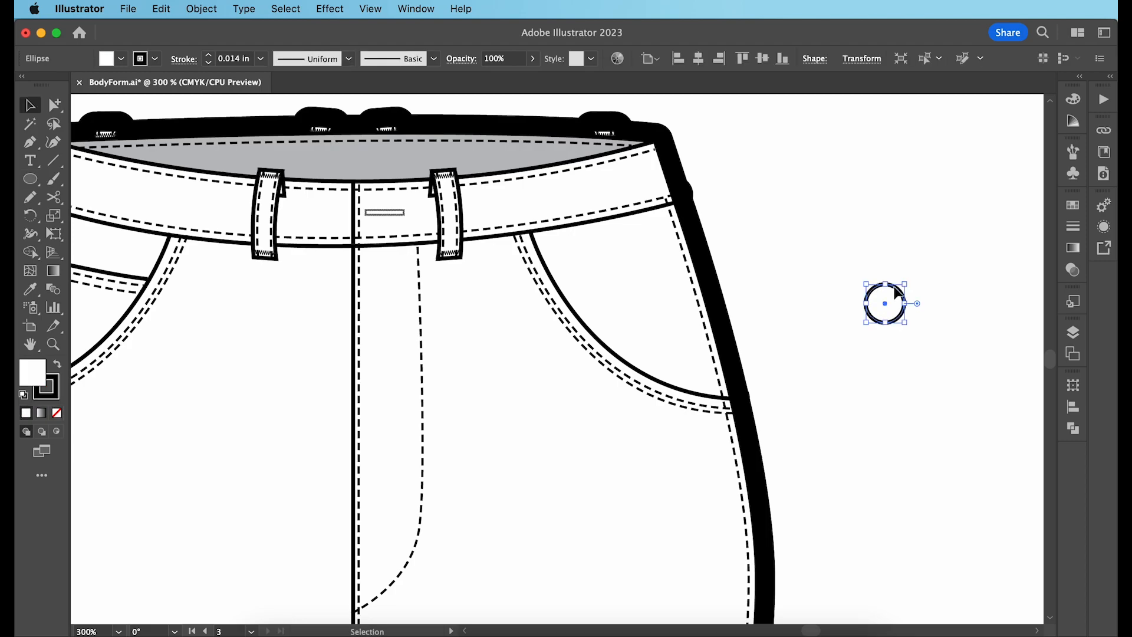
Step: Fill the button circle with a radial gradient
click(1073, 248)
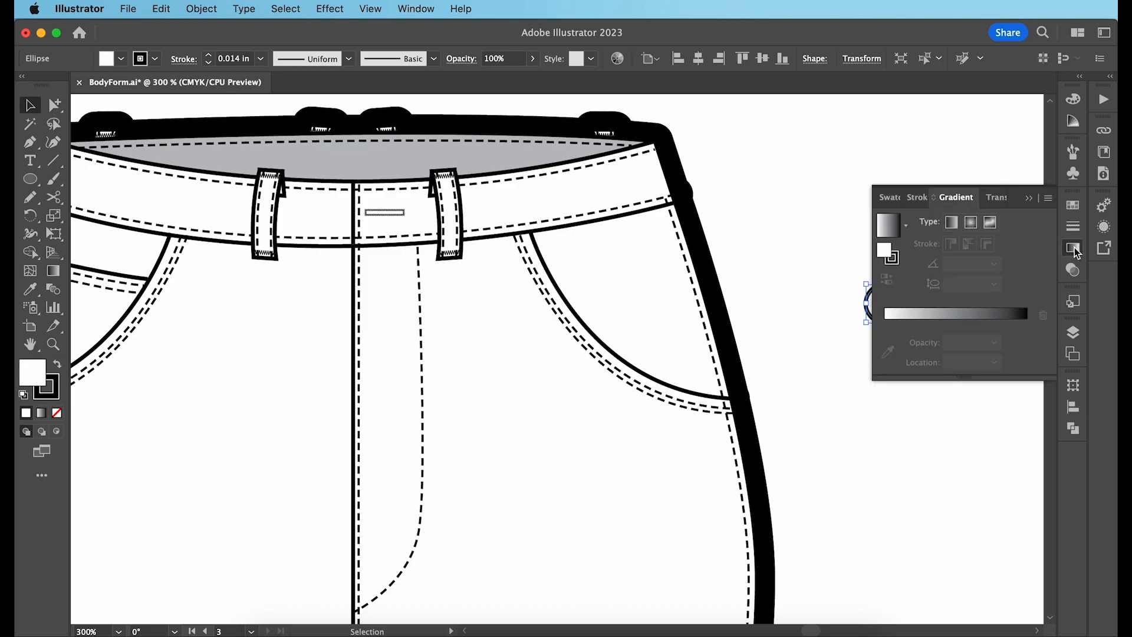
click(971, 222)
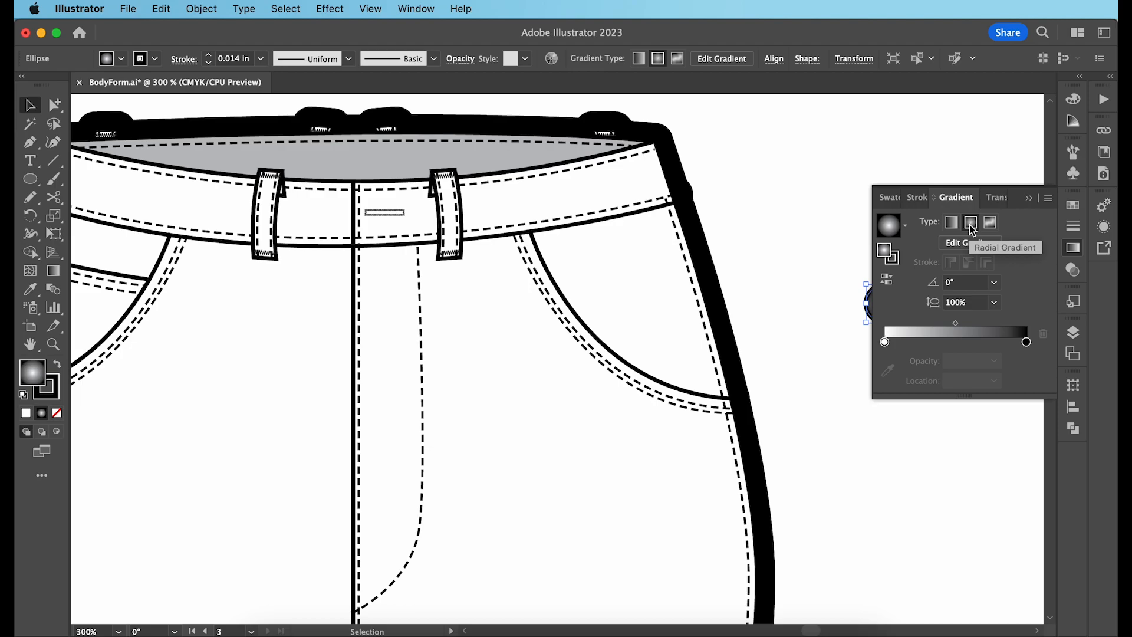
click(971, 221)
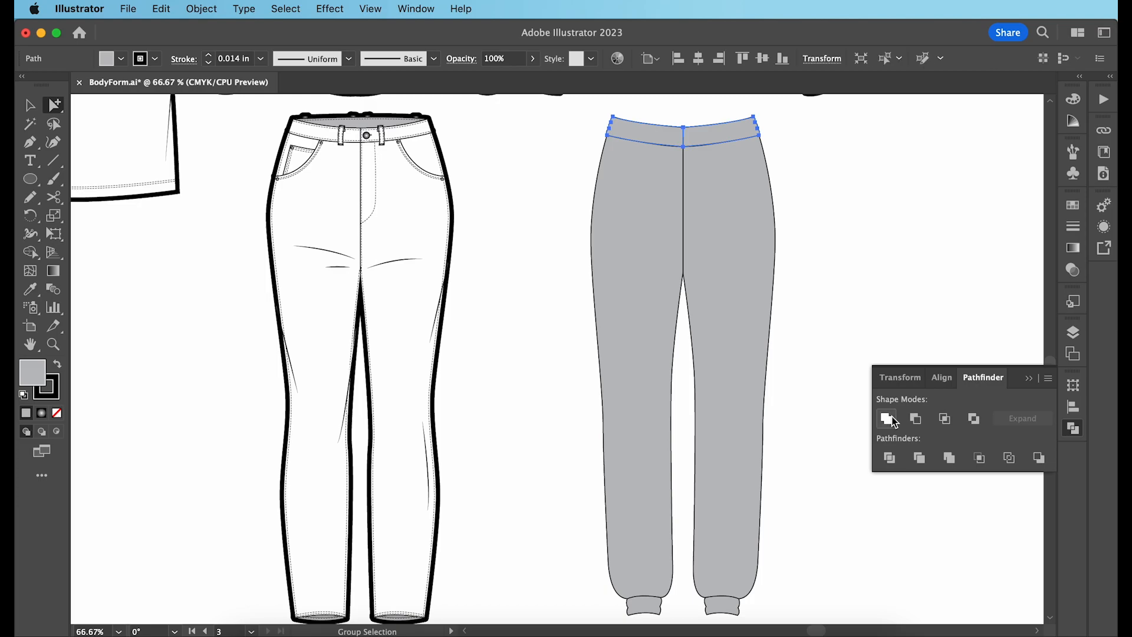
Step: Unite the jogger pieces into one white shape and draw the slanted pocket and front waistband curve
click(888, 419)
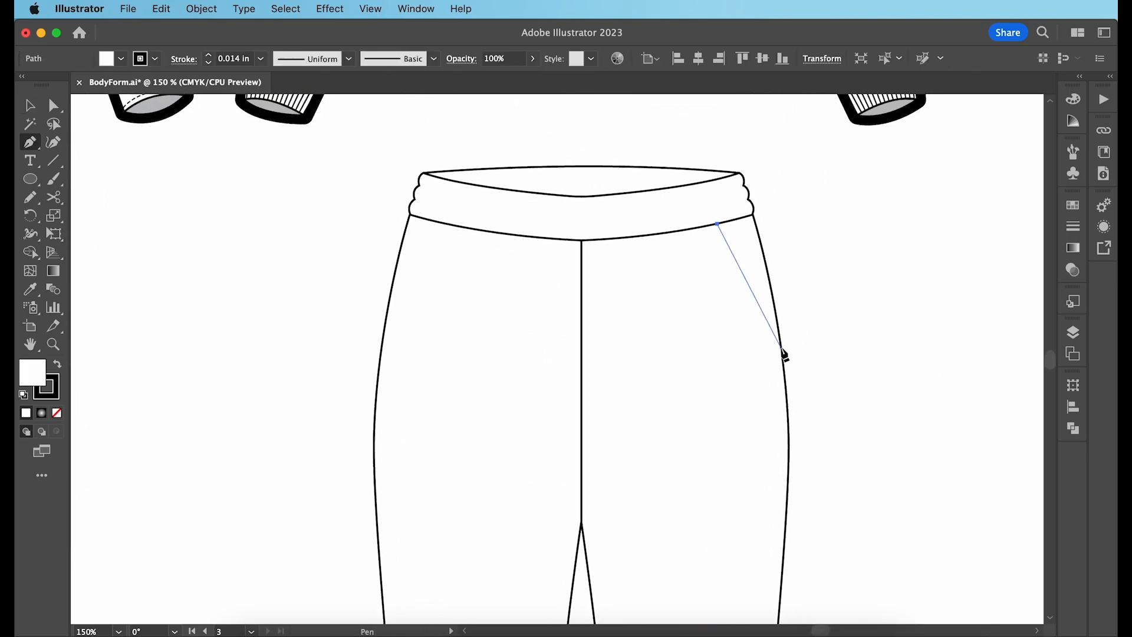
click(31, 105)
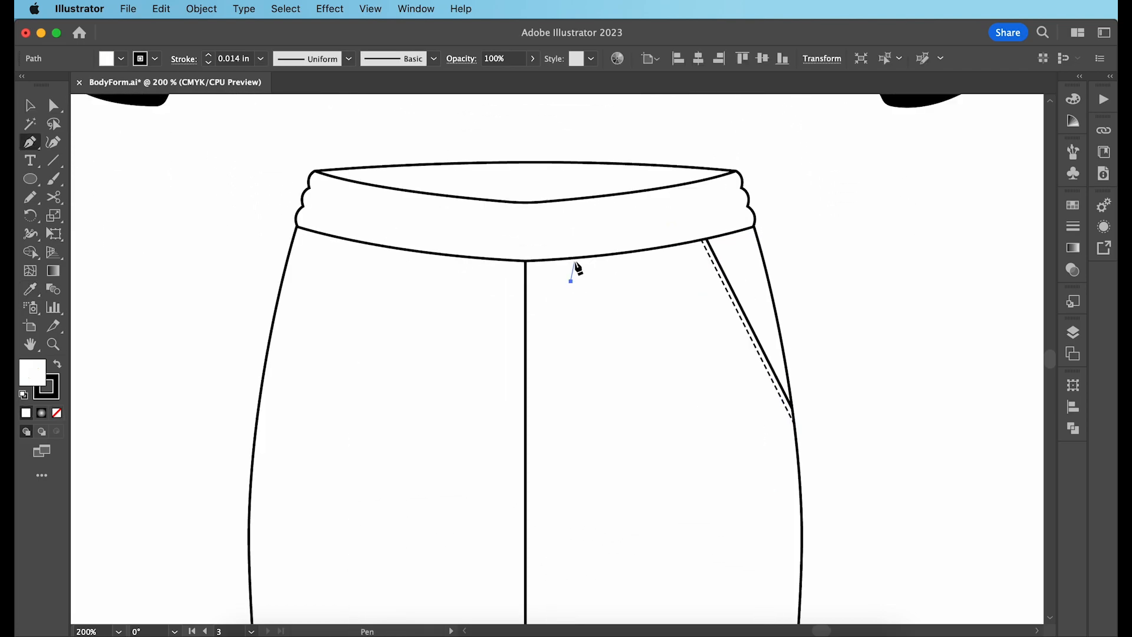
drag(606, 255, 619, 354)
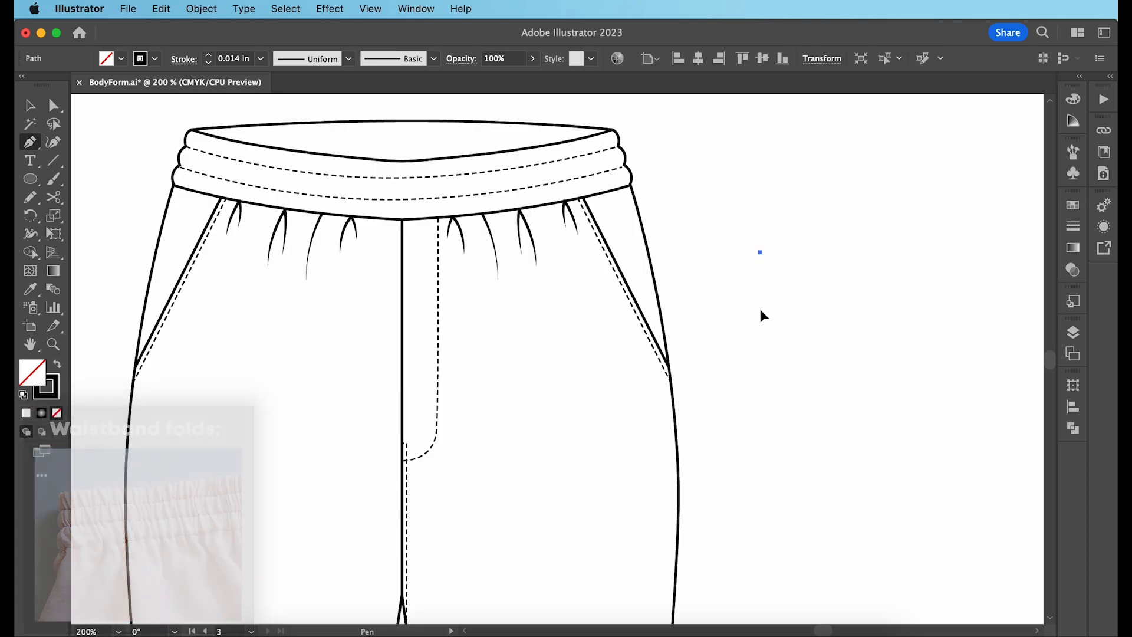
Step: Sketch curved fold marks beside the joggers and give them all a tapered width profile
drag(785, 252, 786, 310)
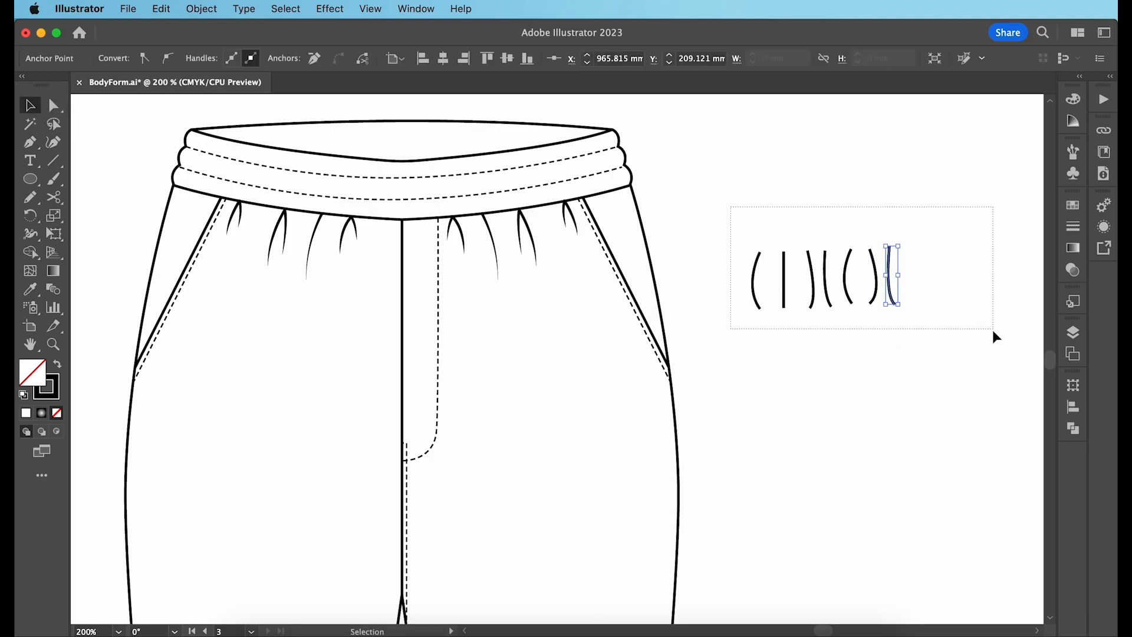
click(742, 59)
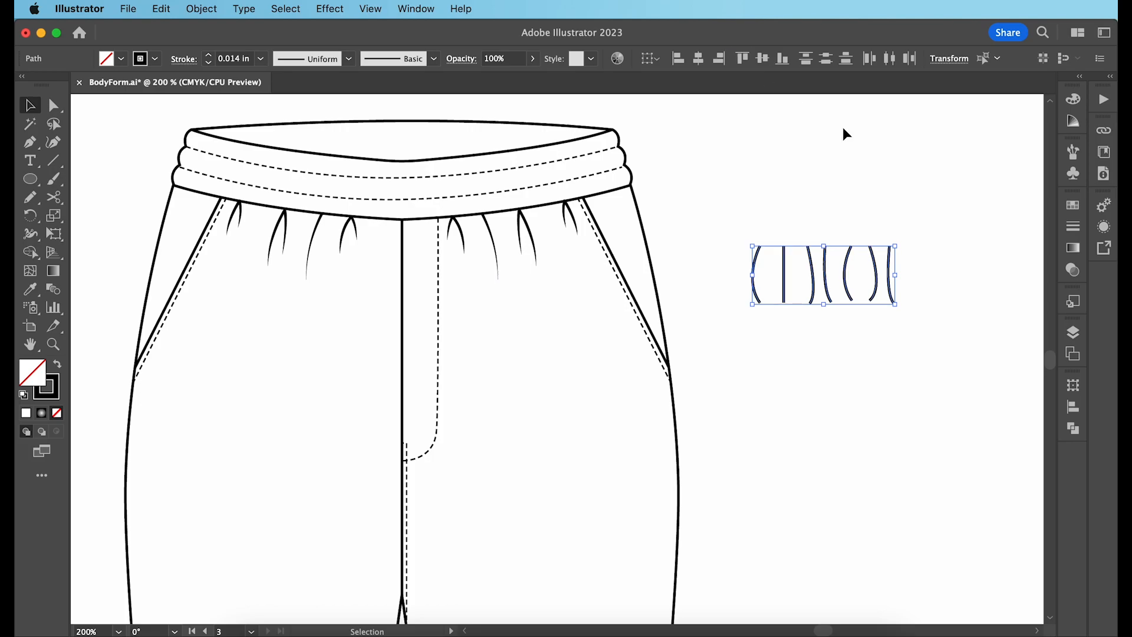
mouse_move(902, 163)
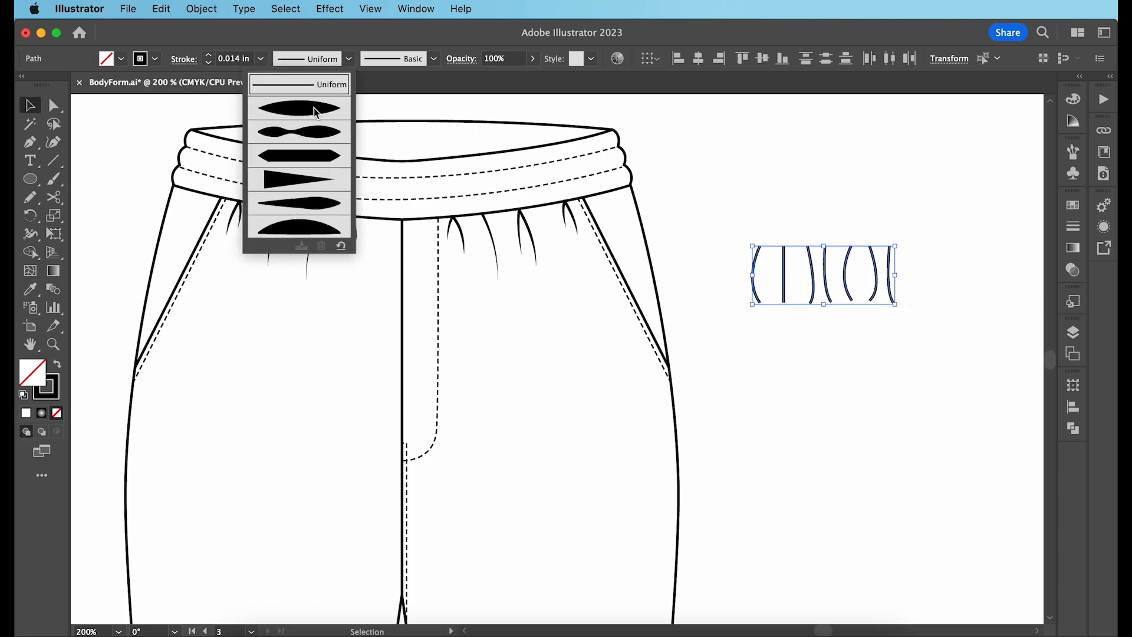
click(298, 108)
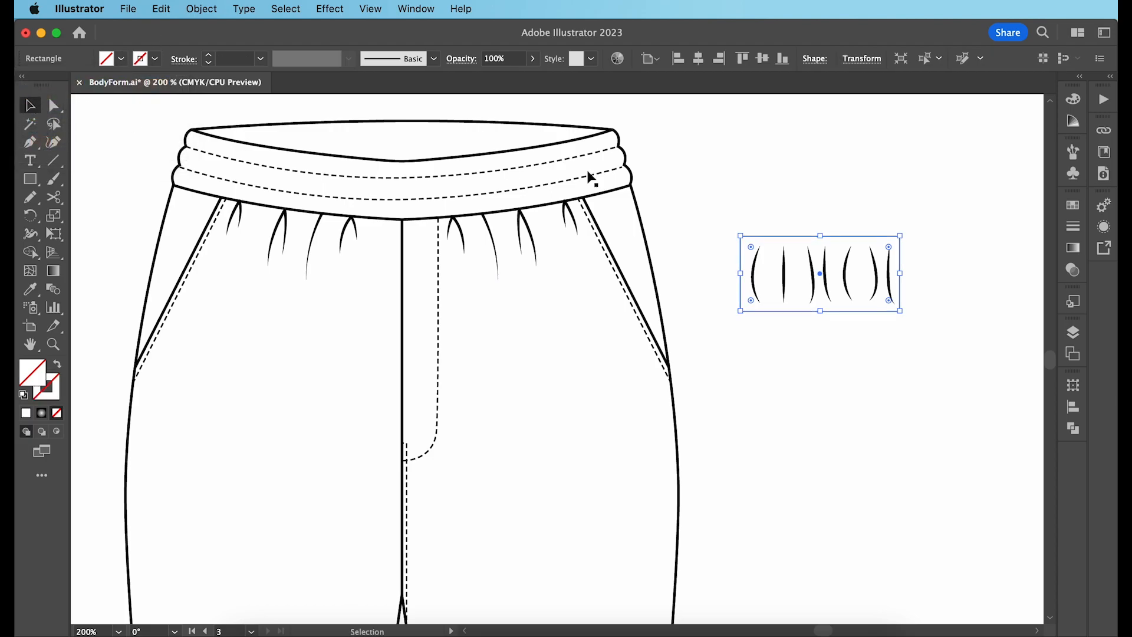
Step: Send the tile's bounding rectangle to back and create a new Pattern Brush from the fold-mark tile
right_click(794, 272)
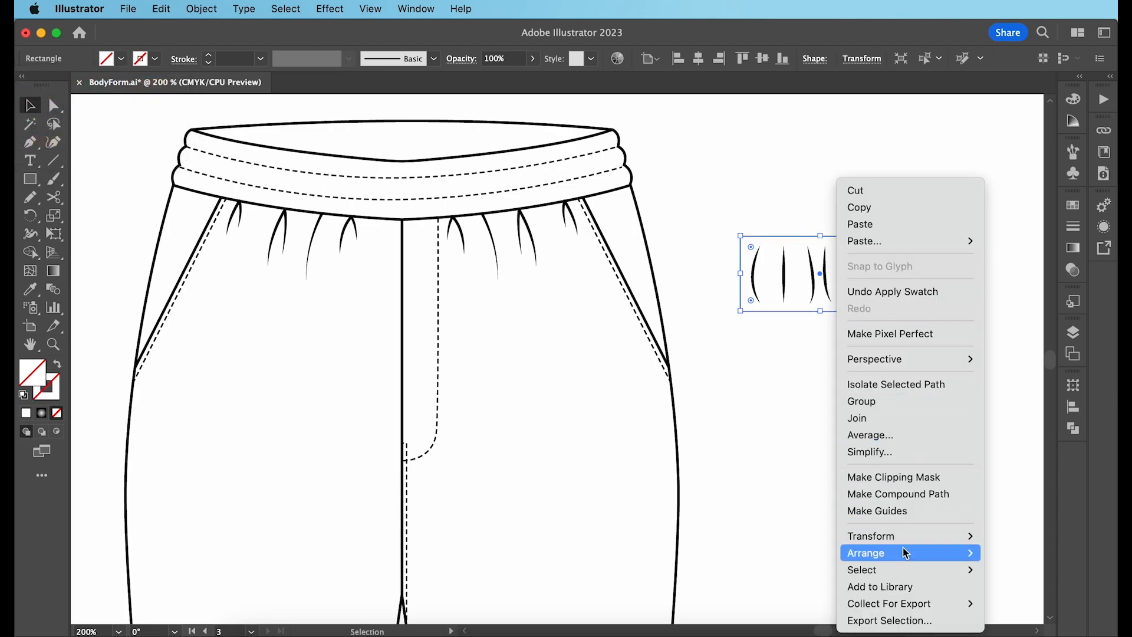
mouse_move(865, 552)
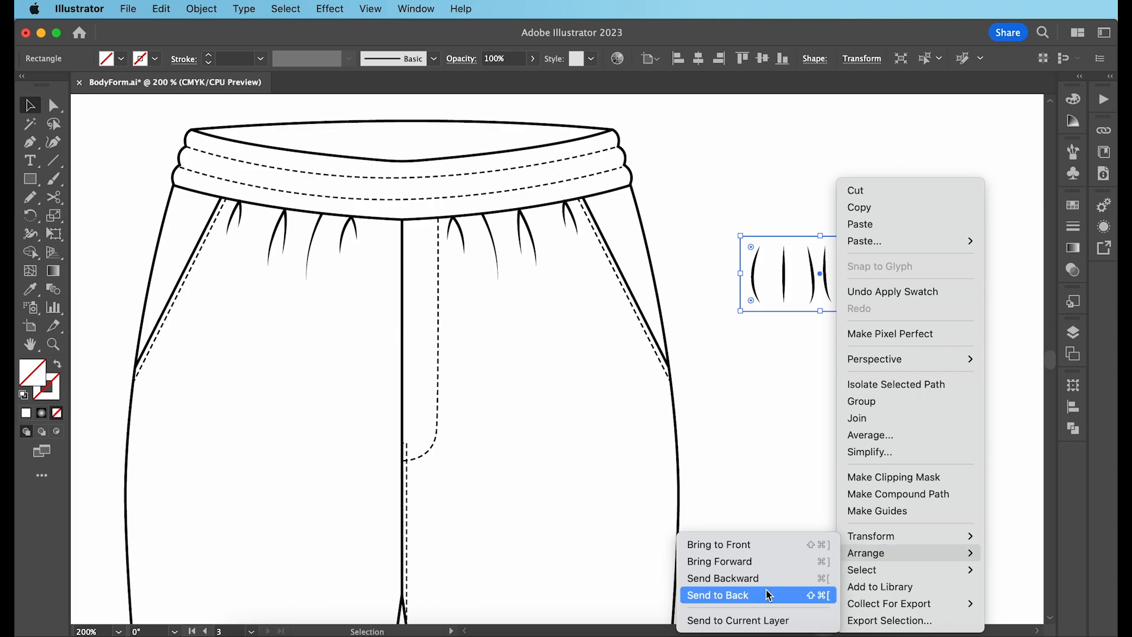
click(719, 595)
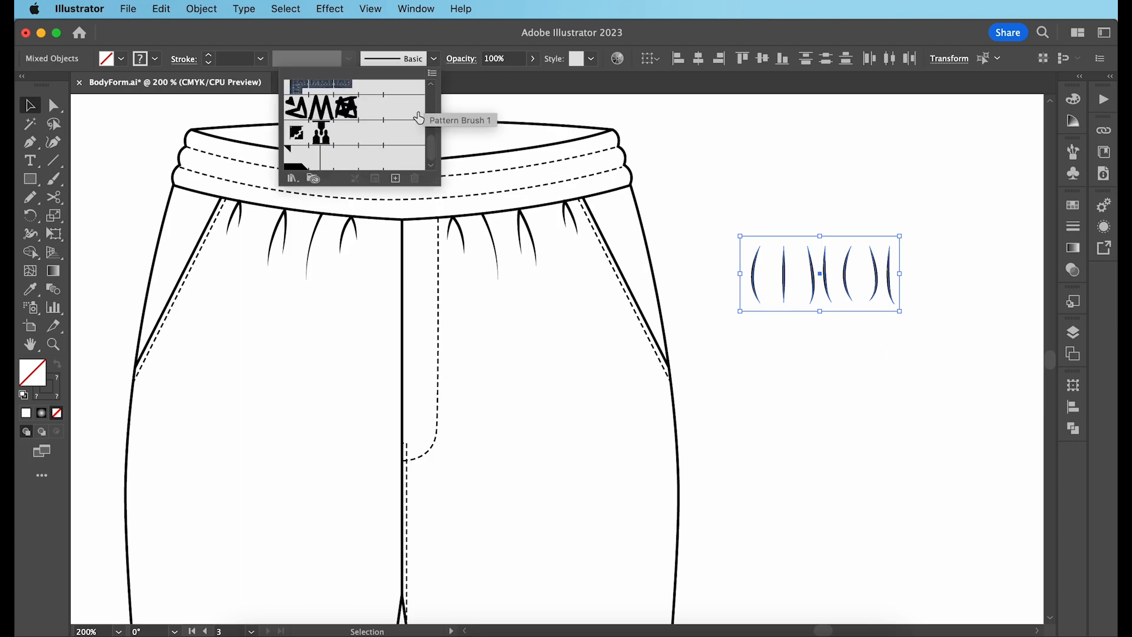
click(395, 178)
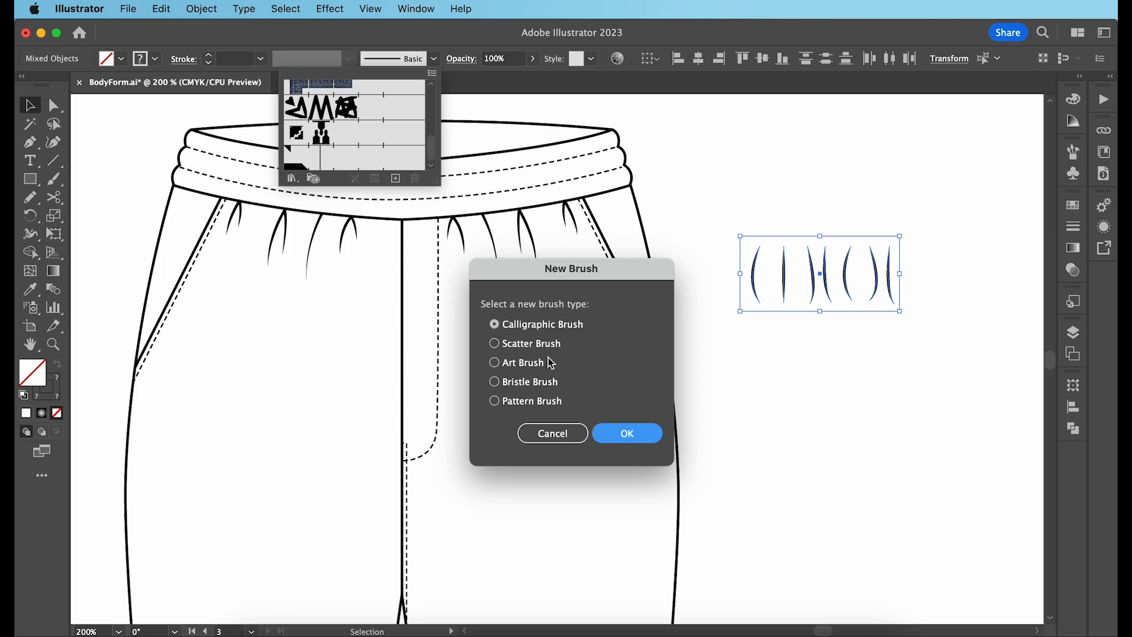
click(495, 401)
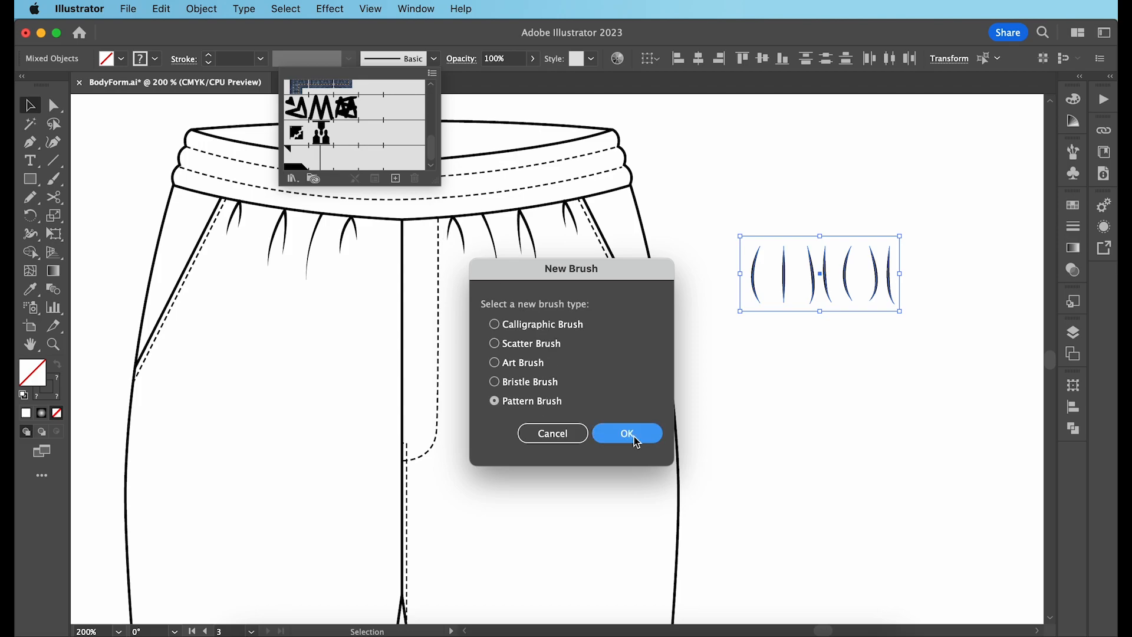
click(626, 433)
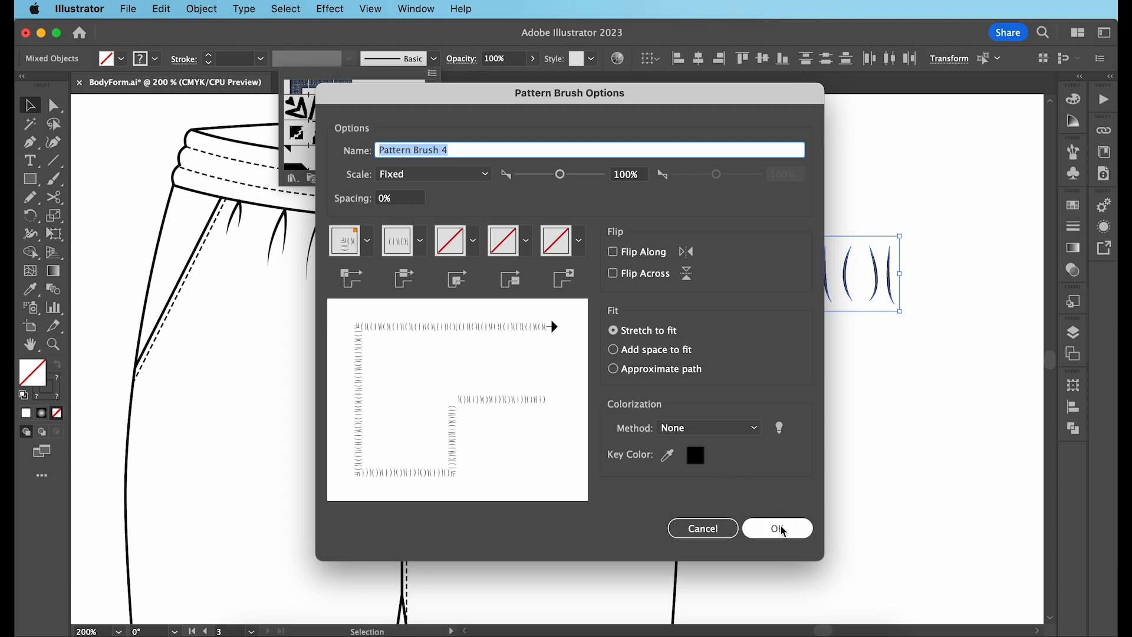
Step: Confirm the pattern brush options, then brush the waistband lines with the new ruching pattern
click(777, 528)
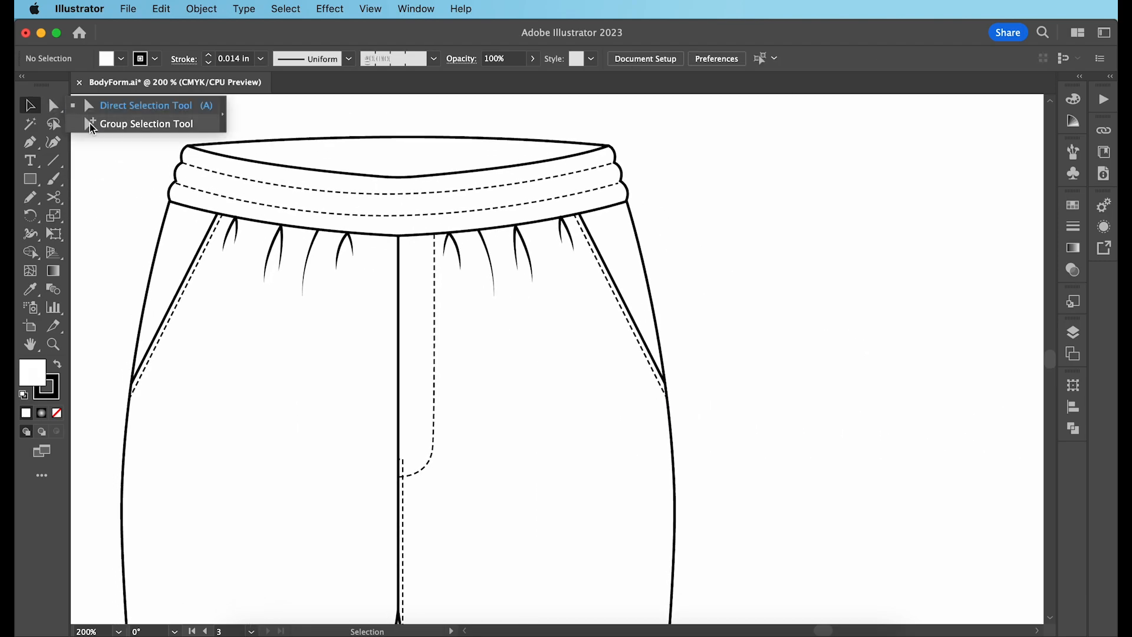
click(146, 123)
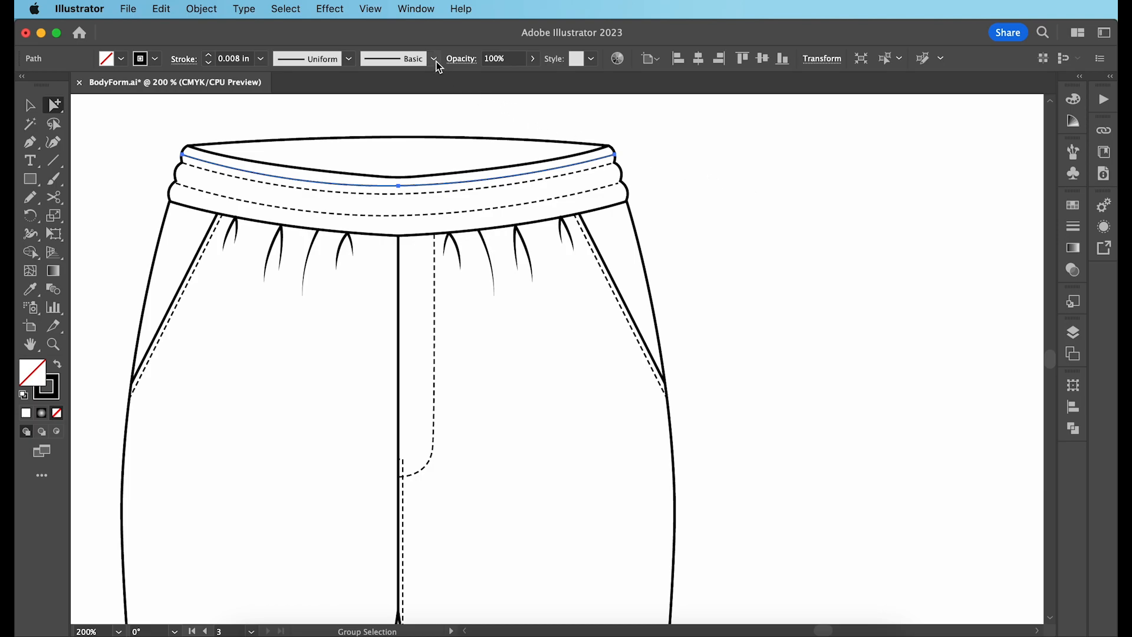
click(433, 59)
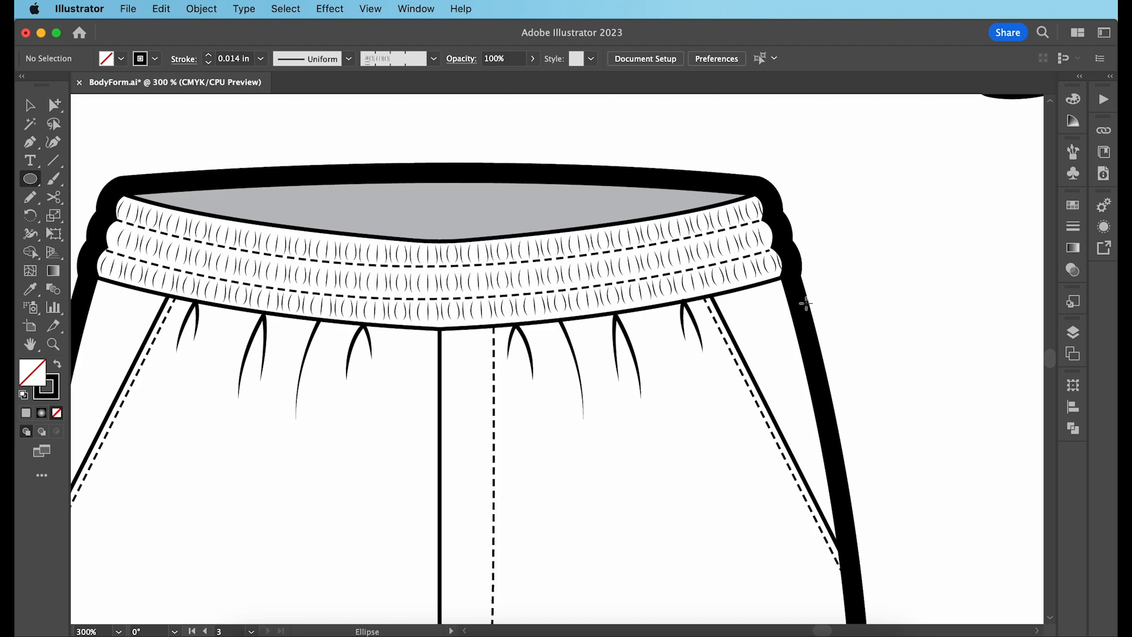
mouse_move(889, 308)
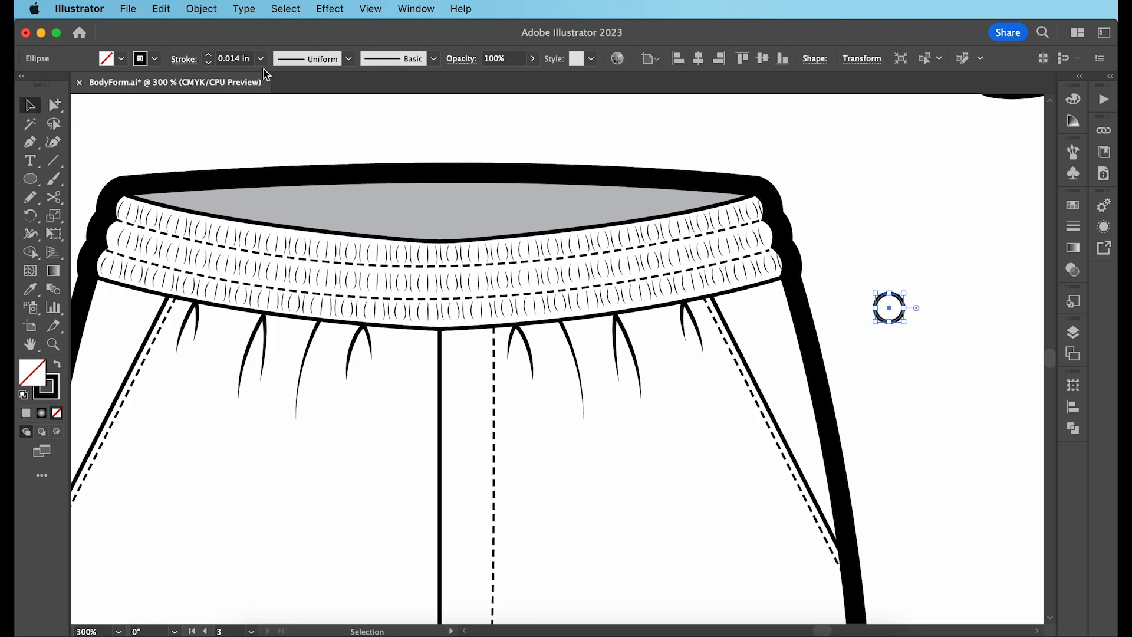
Step: Expand the small ring's fill and stroke into solid eyelet outlines
click(201, 8)
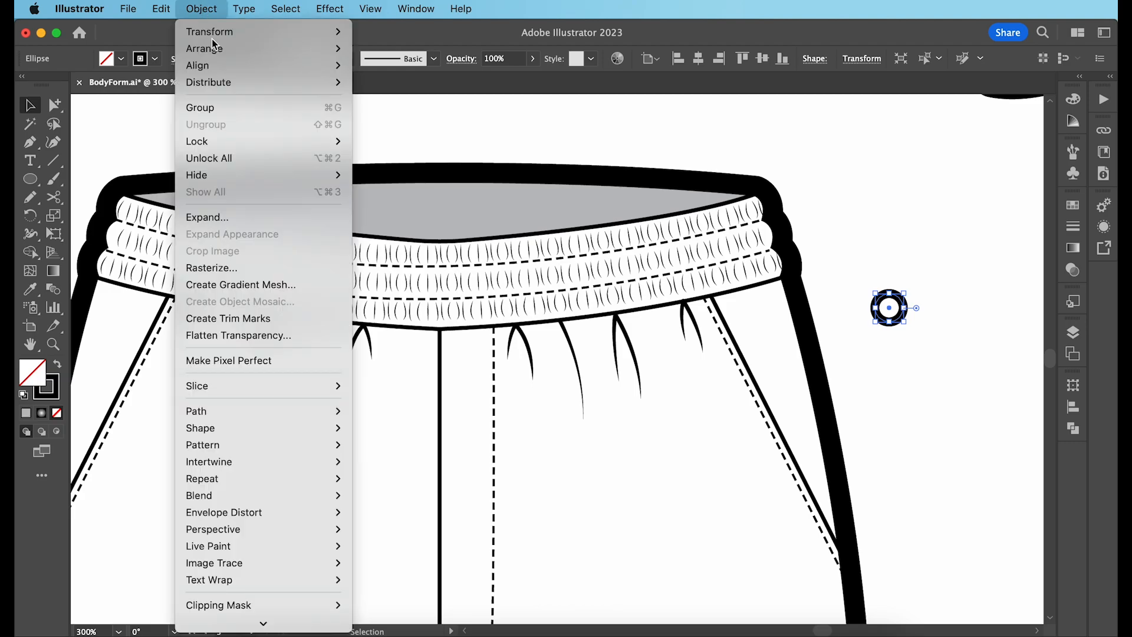
click(206, 217)
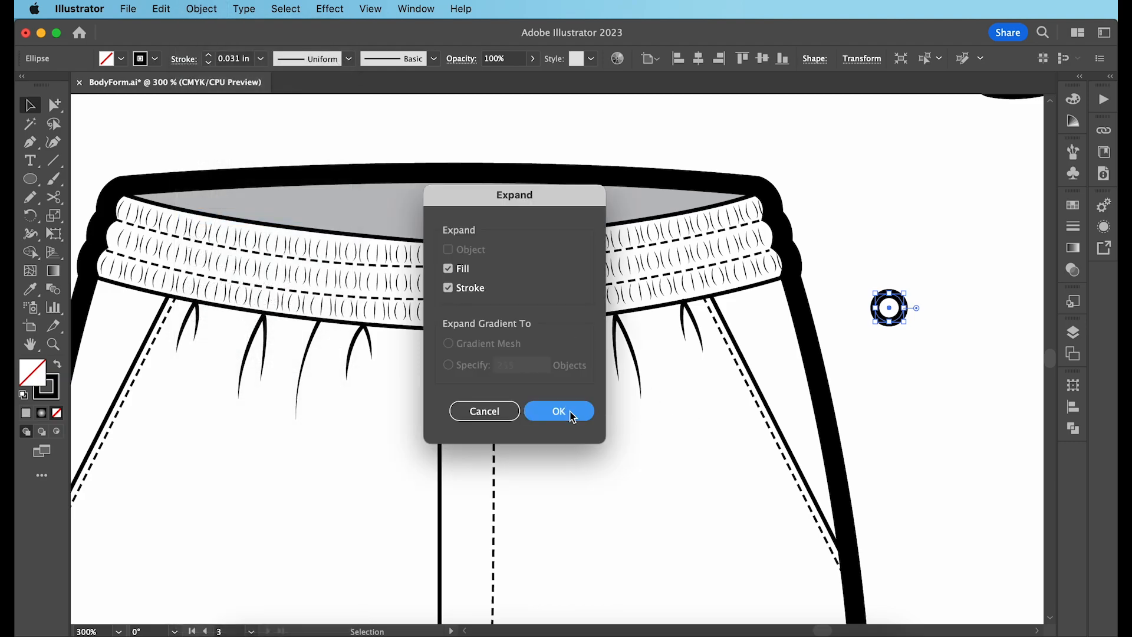
click(558, 410)
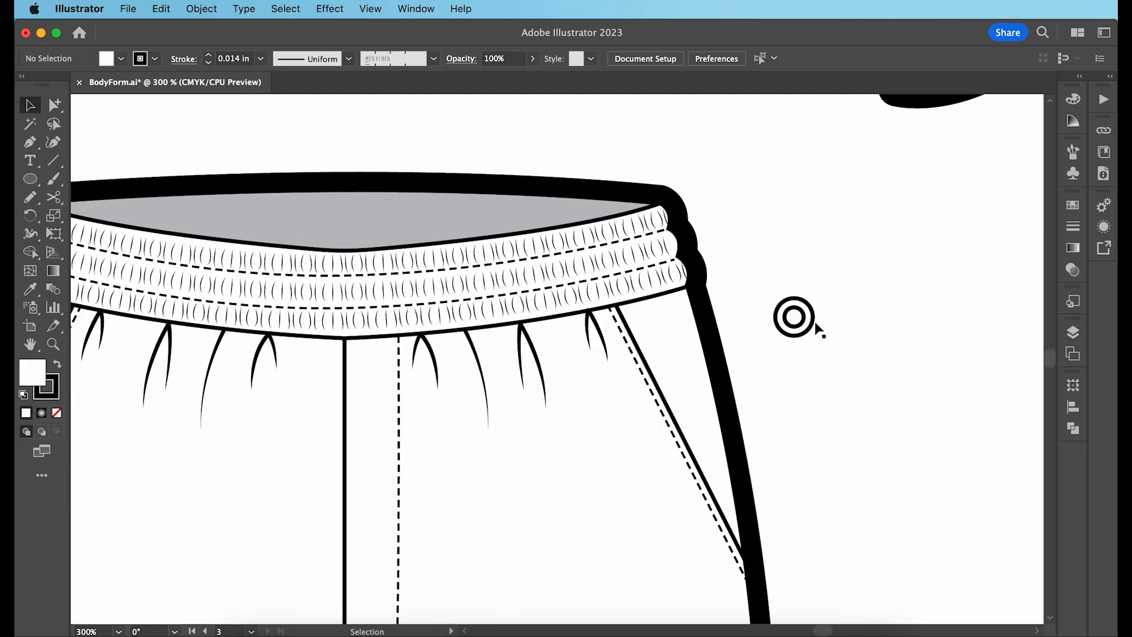
Step: Duplicate the eyelet to the right and connect both with a thick curved cord stroke
drag(794, 317, 952, 317)
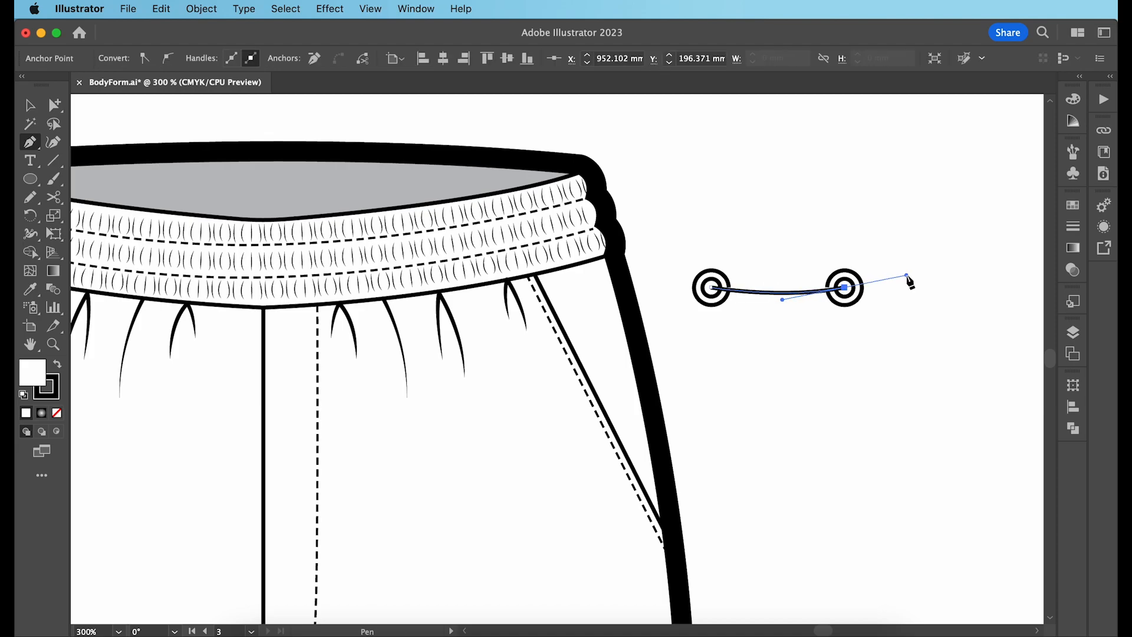
click(30, 105)
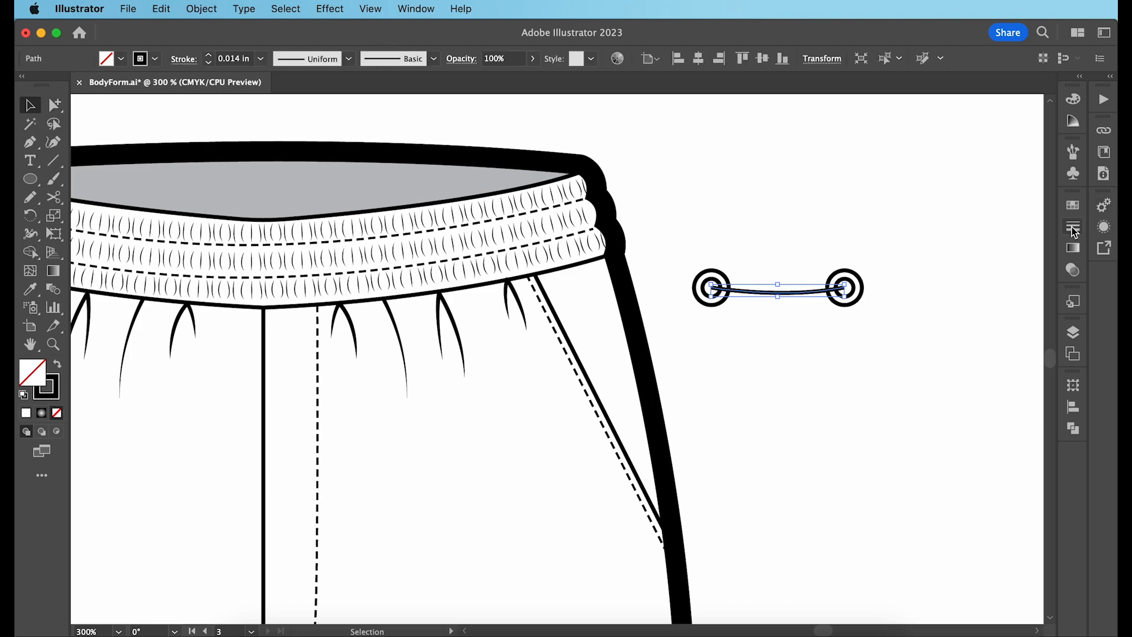
click(1073, 226)
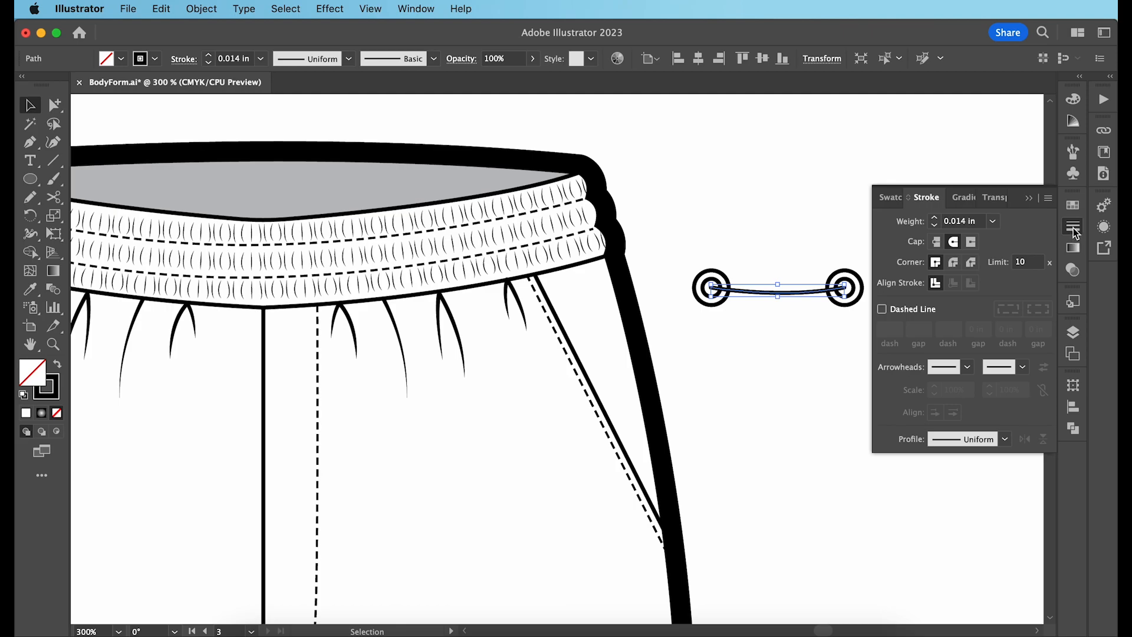
click(1073, 228)
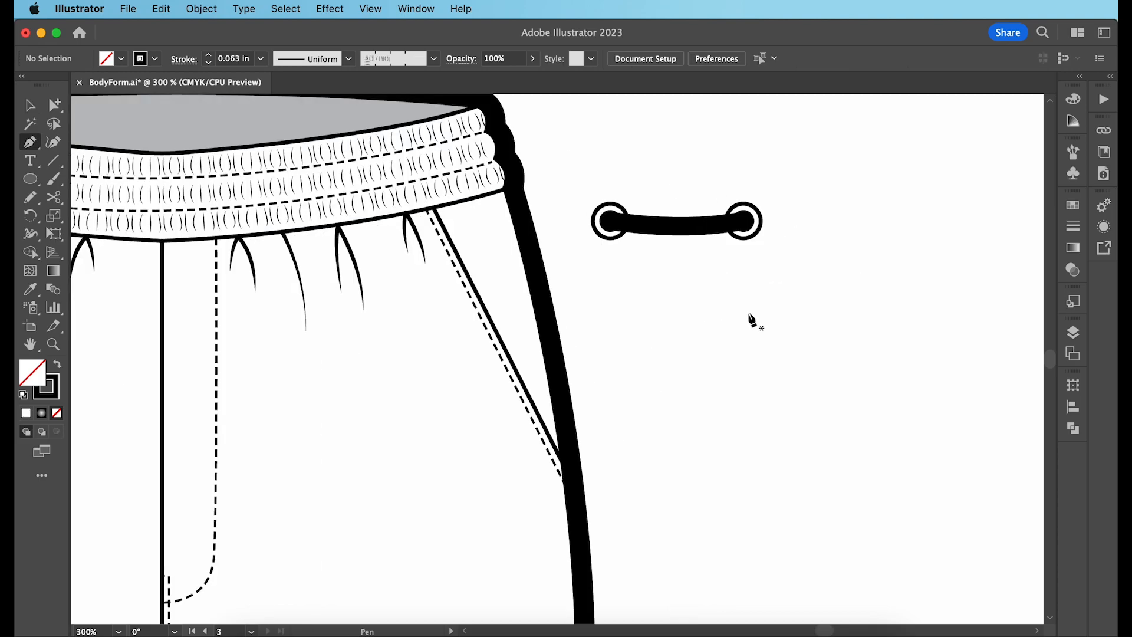
Step: Draw the looped drawstring bow below the eyelets and expand it into outlines
drag(753, 311, 839, 388)
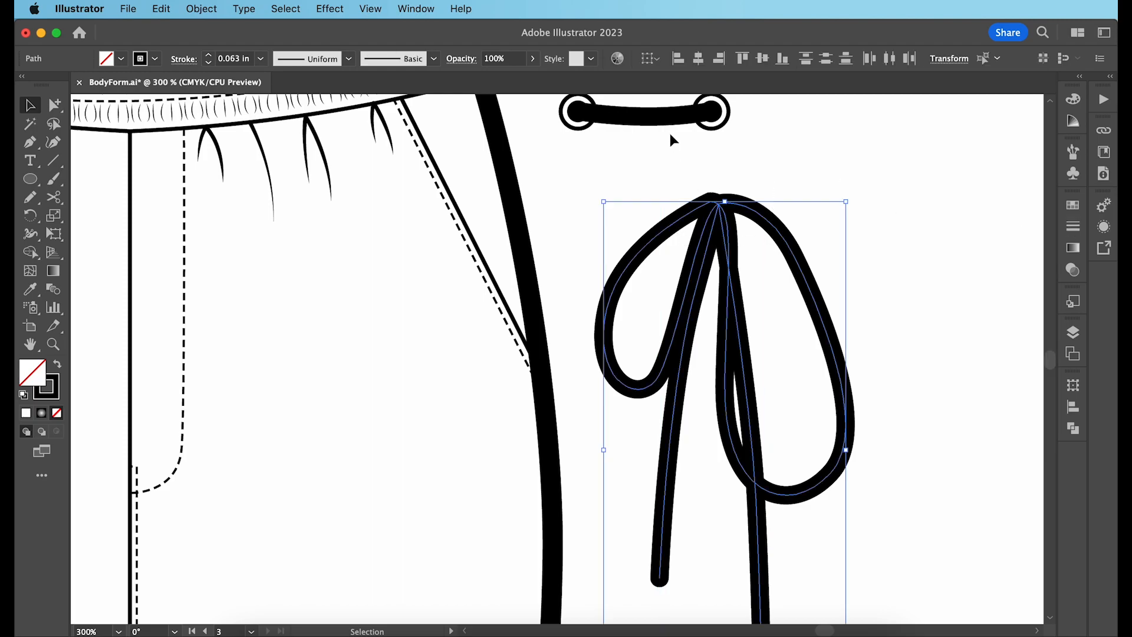
click(200, 9)
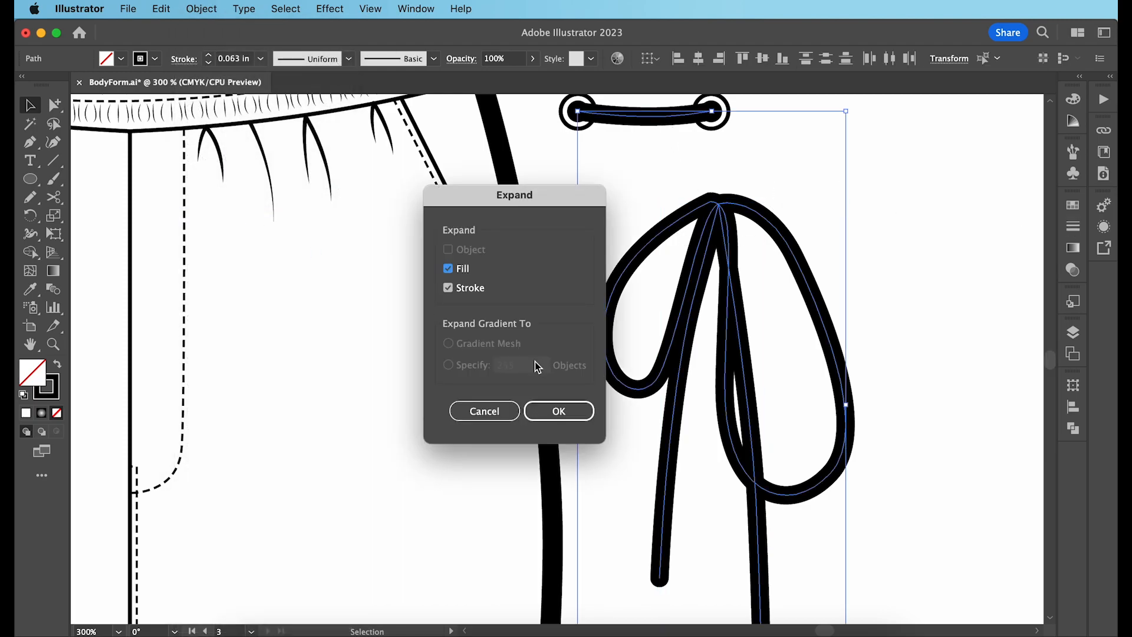
click(558, 411)
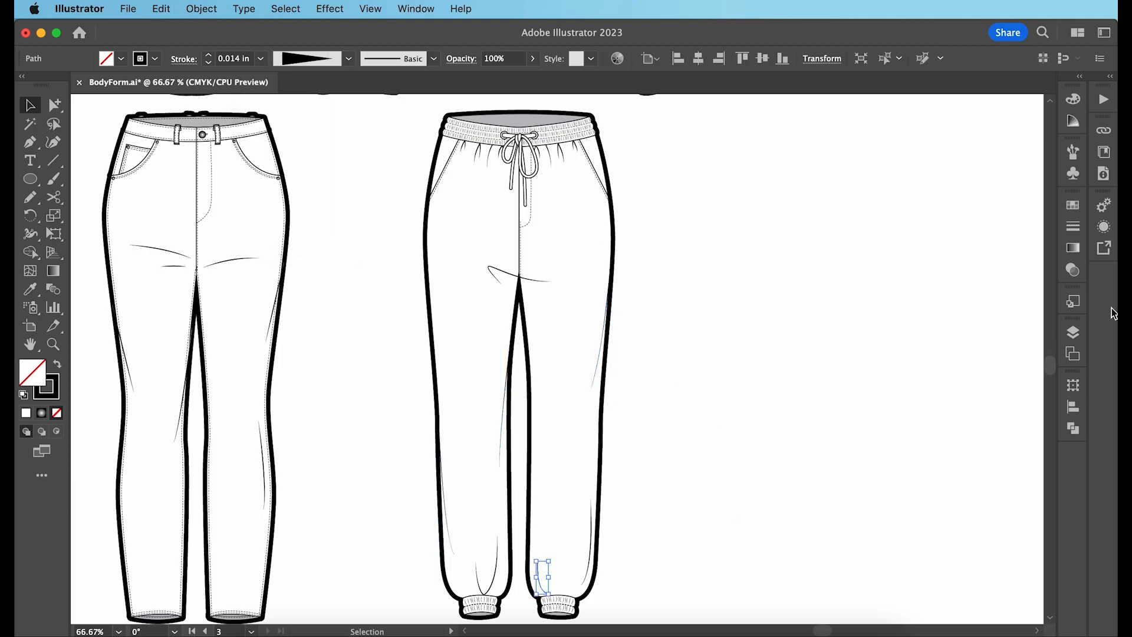
Step: Trace the bomber jacket outline along the body form's shoulder line
click(715, 336)
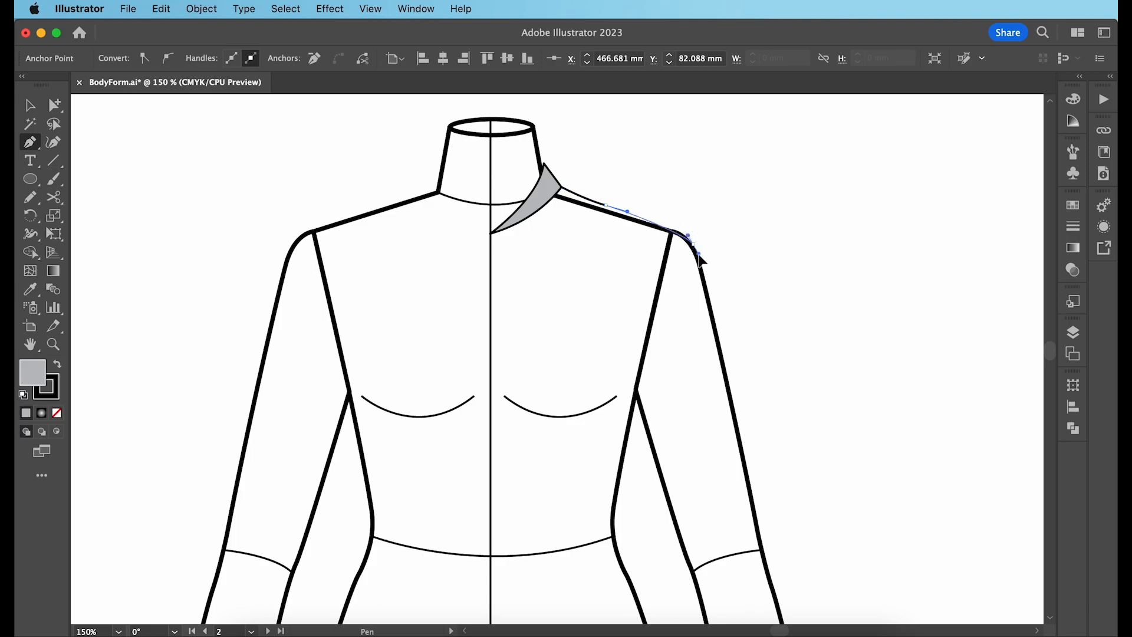
click(494, 561)
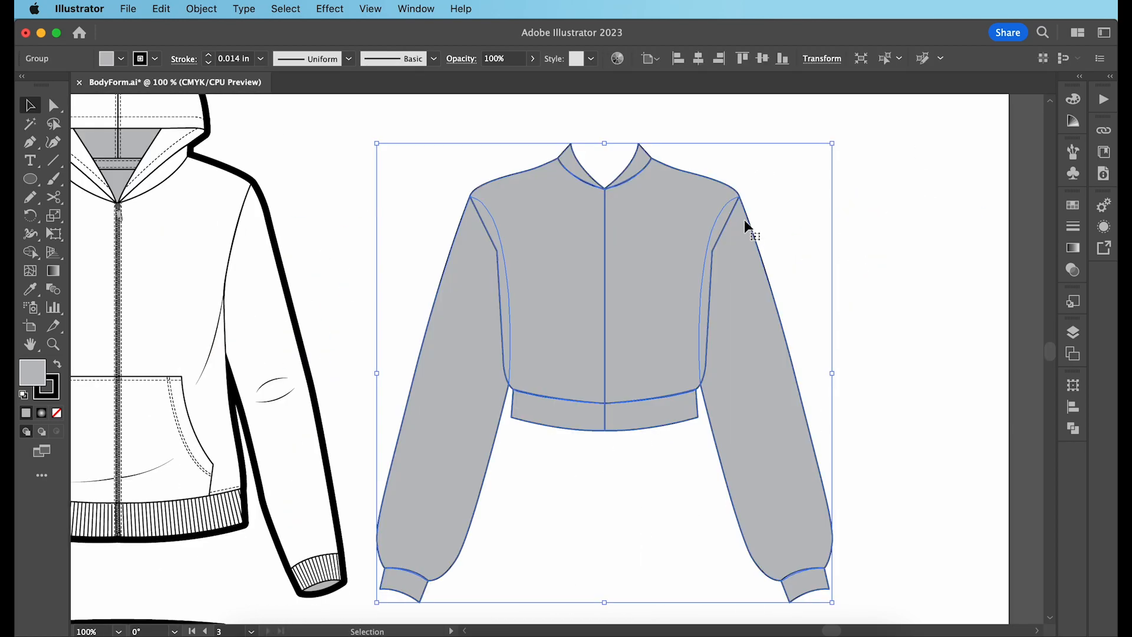
Step: Fill the jacket pieces white and start a path for the centre-front zip
click(30, 143)
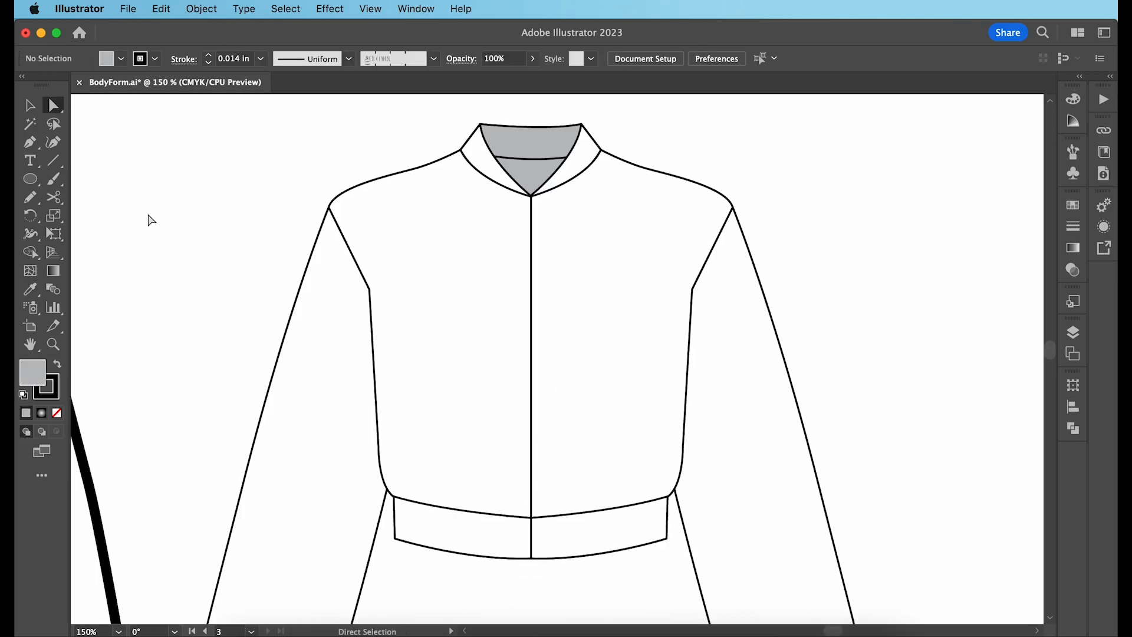
click(29, 179)
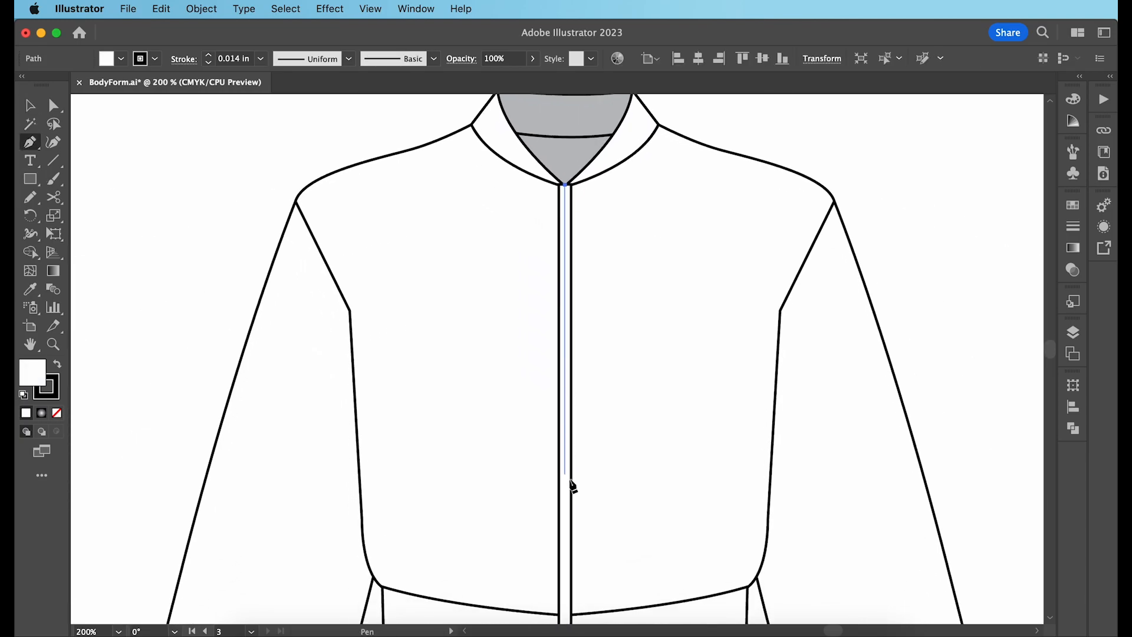
Step: Scroll down to the bomber's centre front and hem band
scroll(down, 3)
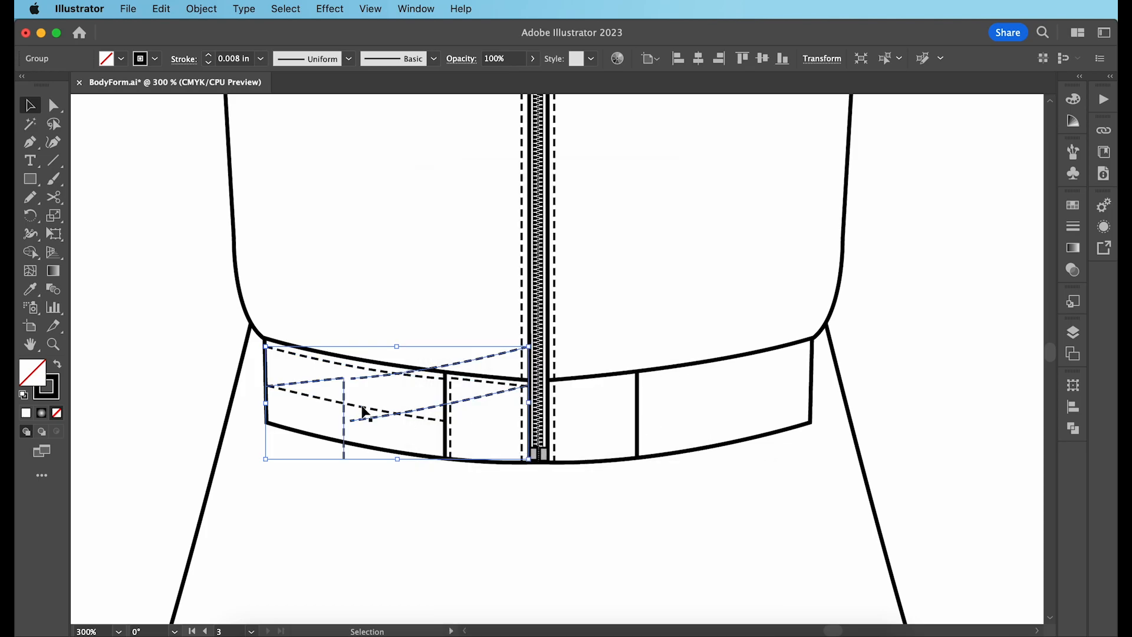
Step: Mirror the left hem band ribbing across to the right half
drag(365, 409, 640, 422)
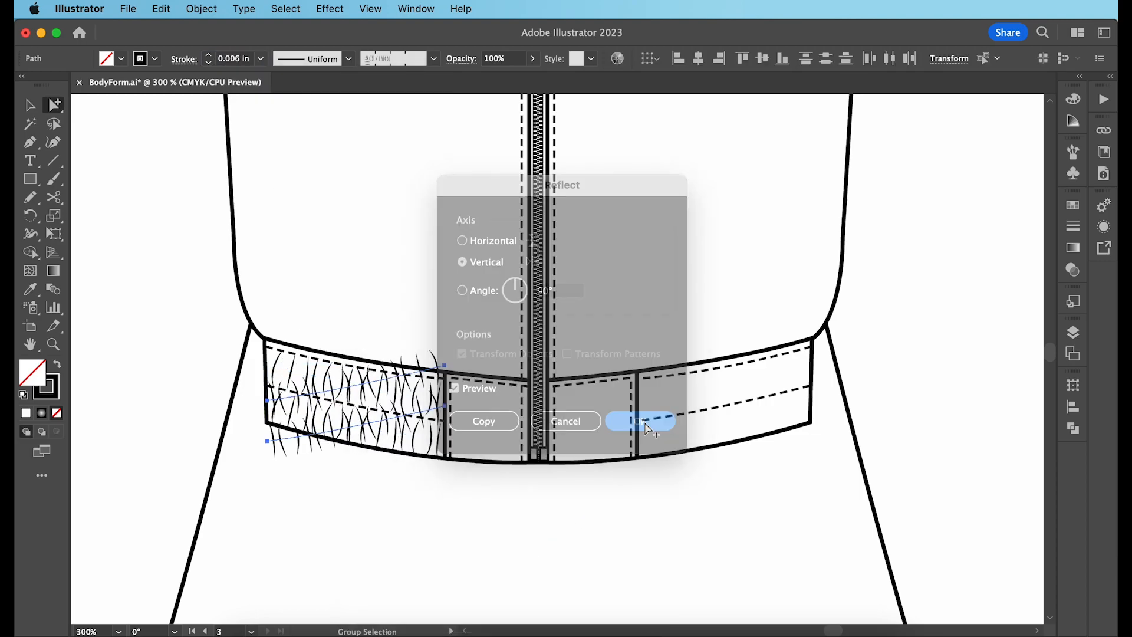
click(641, 421)
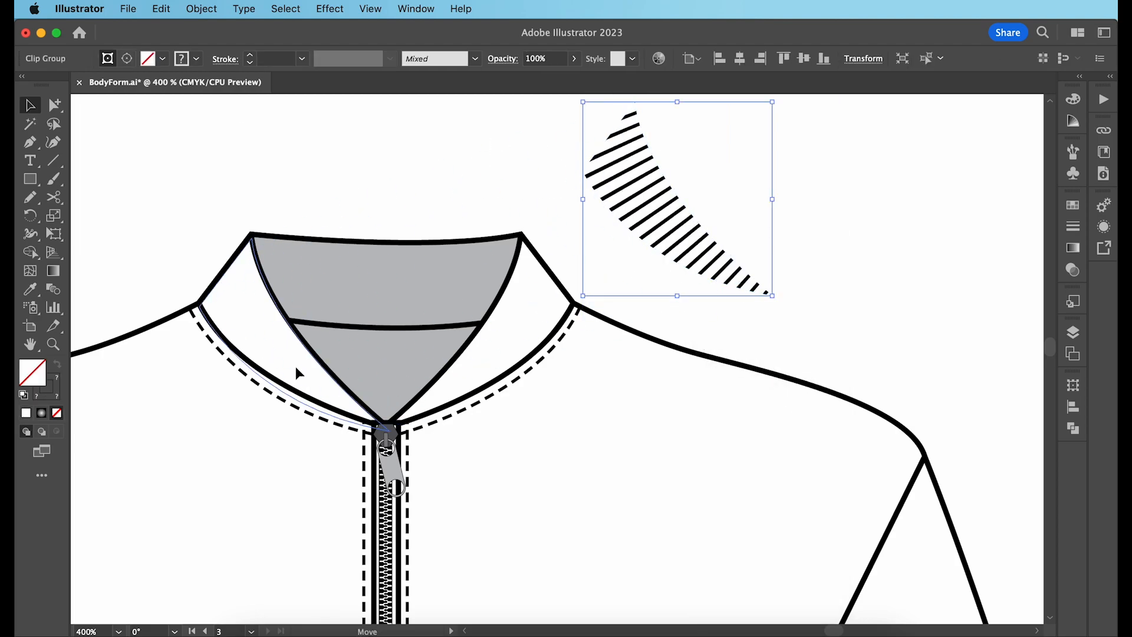
Step: Move the hatched rib piece onto the bomber collar
drag(677, 198, 292, 329)
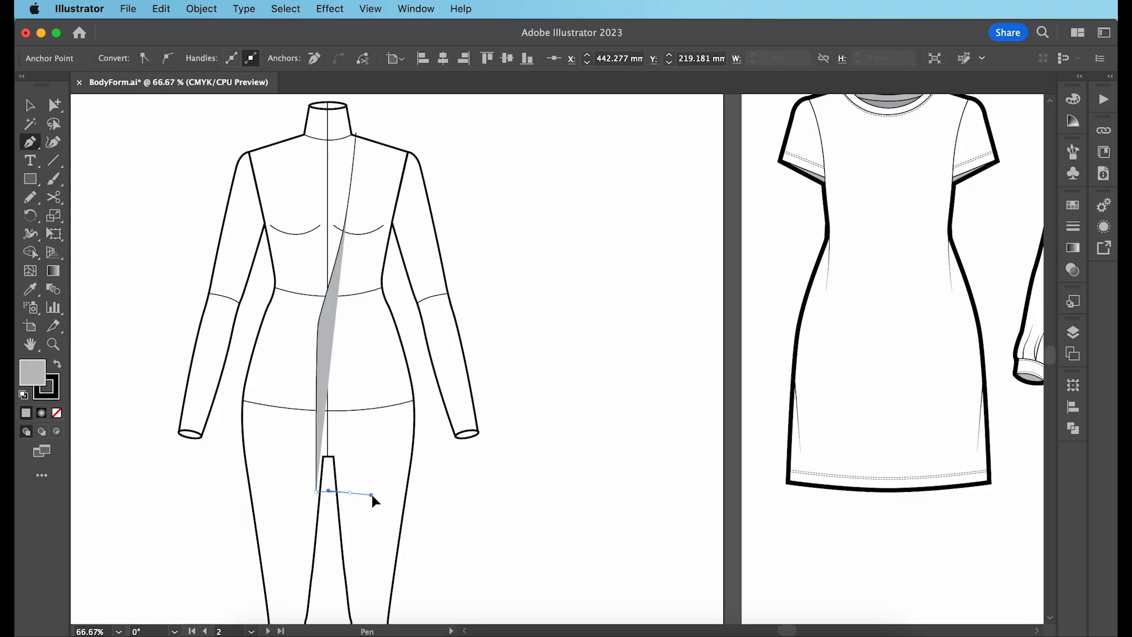
Step: Continue the cardigan outline by placing the next Pen point on the body silhouette
click(354, 134)
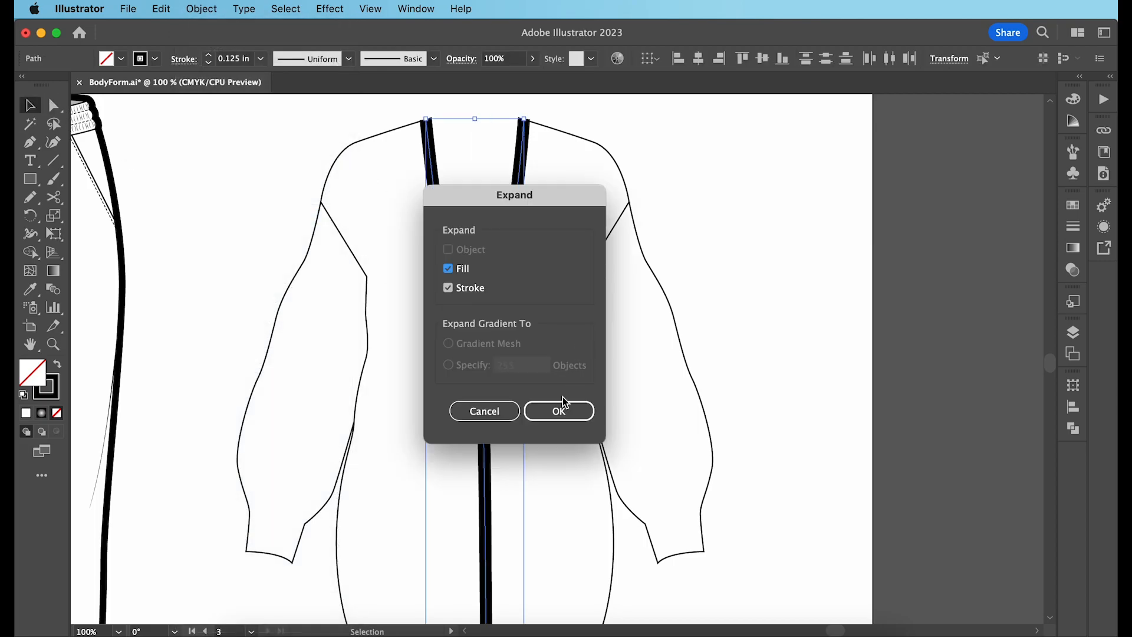
Step: Expand the front band to outlines, curve the back neckline, and start a clipping mask for the rib stripe
click(558, 410)
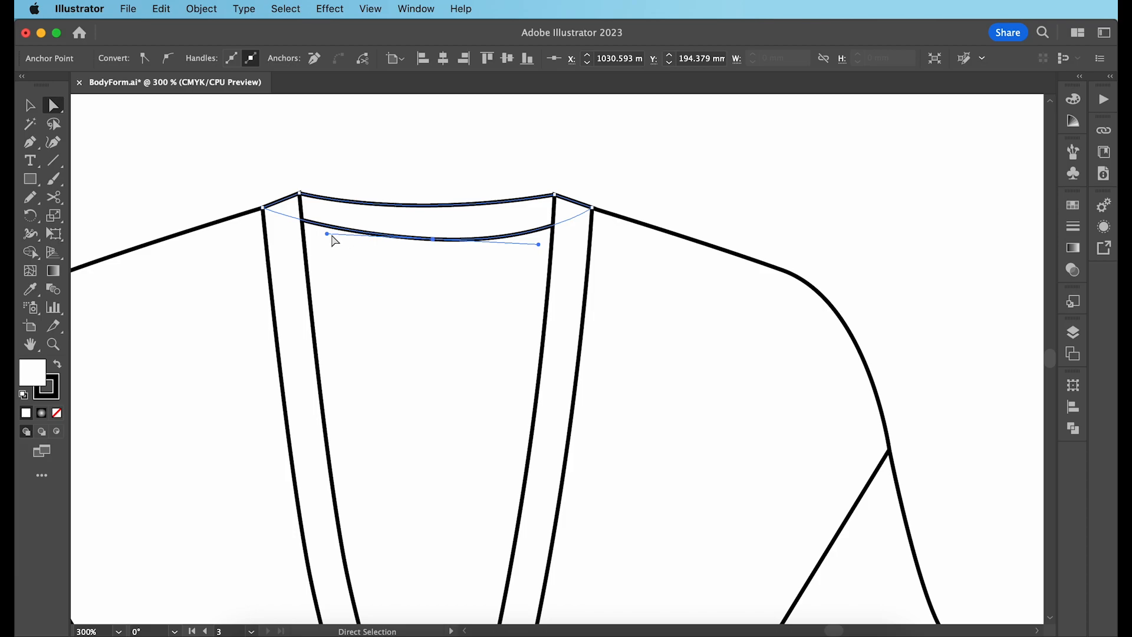
click(722, 163)
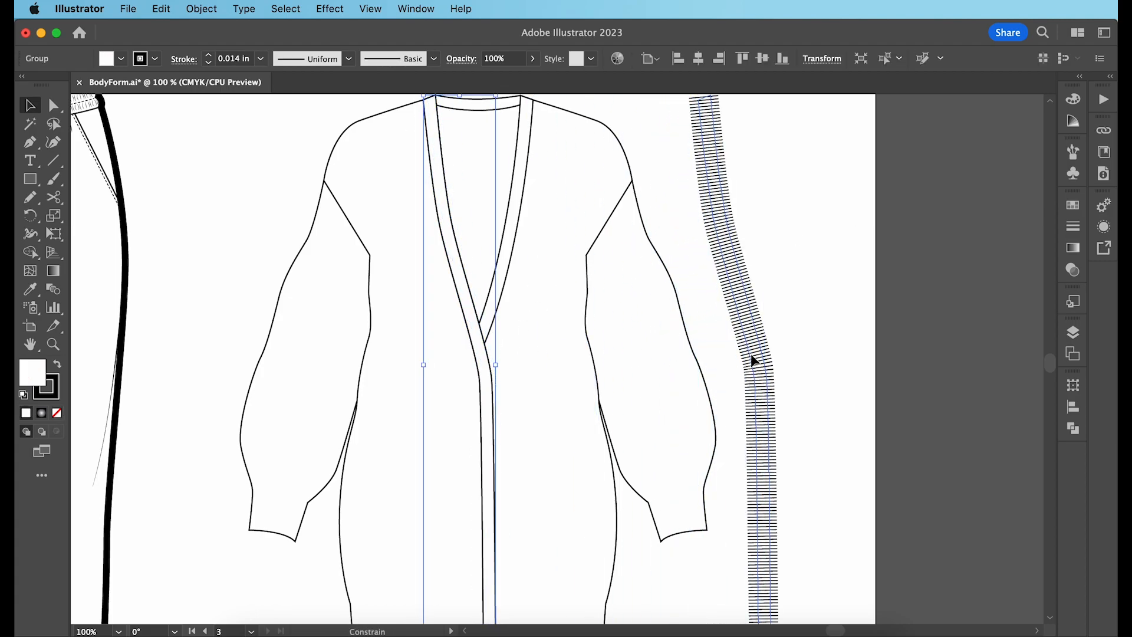
right_click(751, 361)
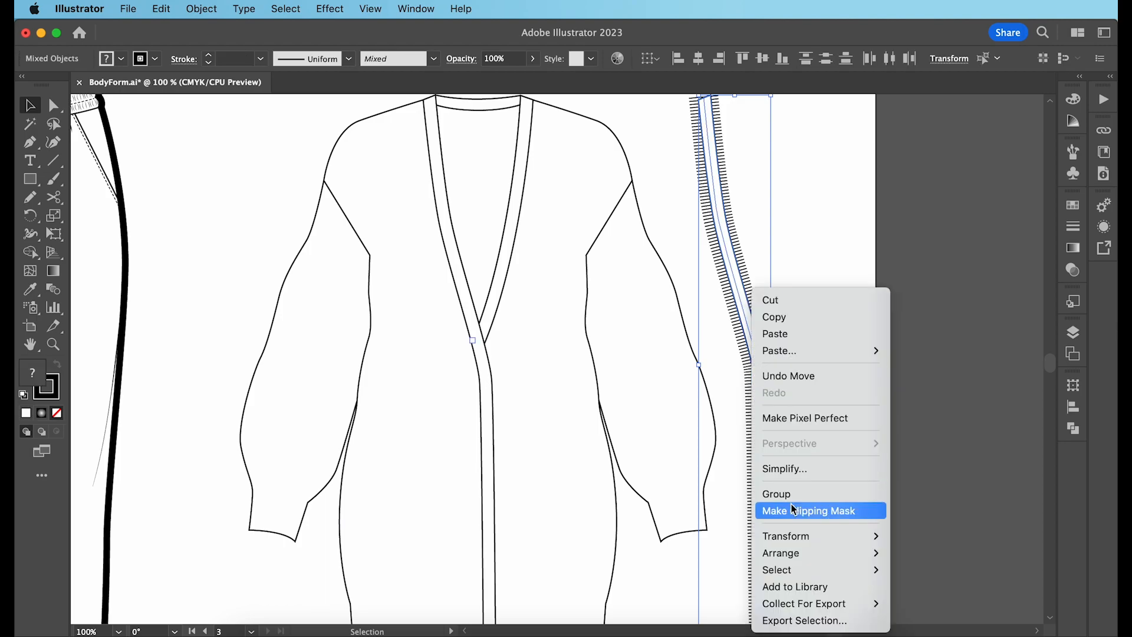